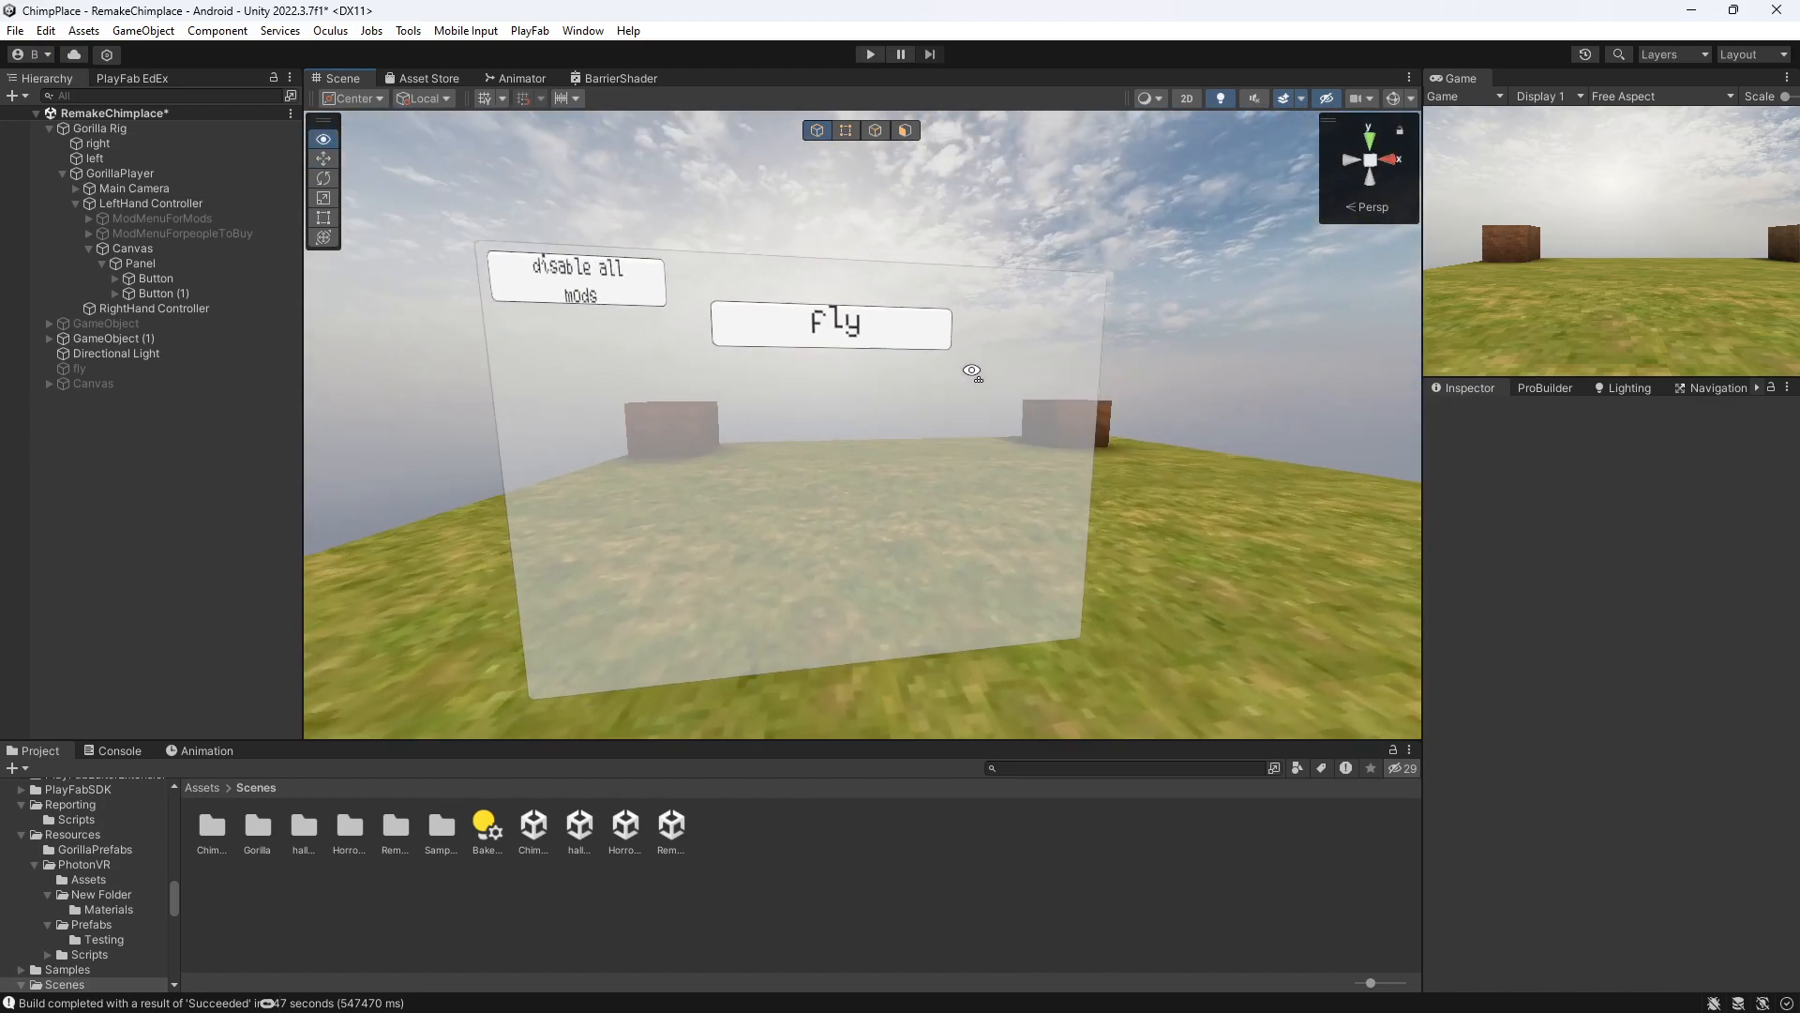
- Group the fly buttons under a 'page 1' object on Panel and duplicate it
click(154, 278)
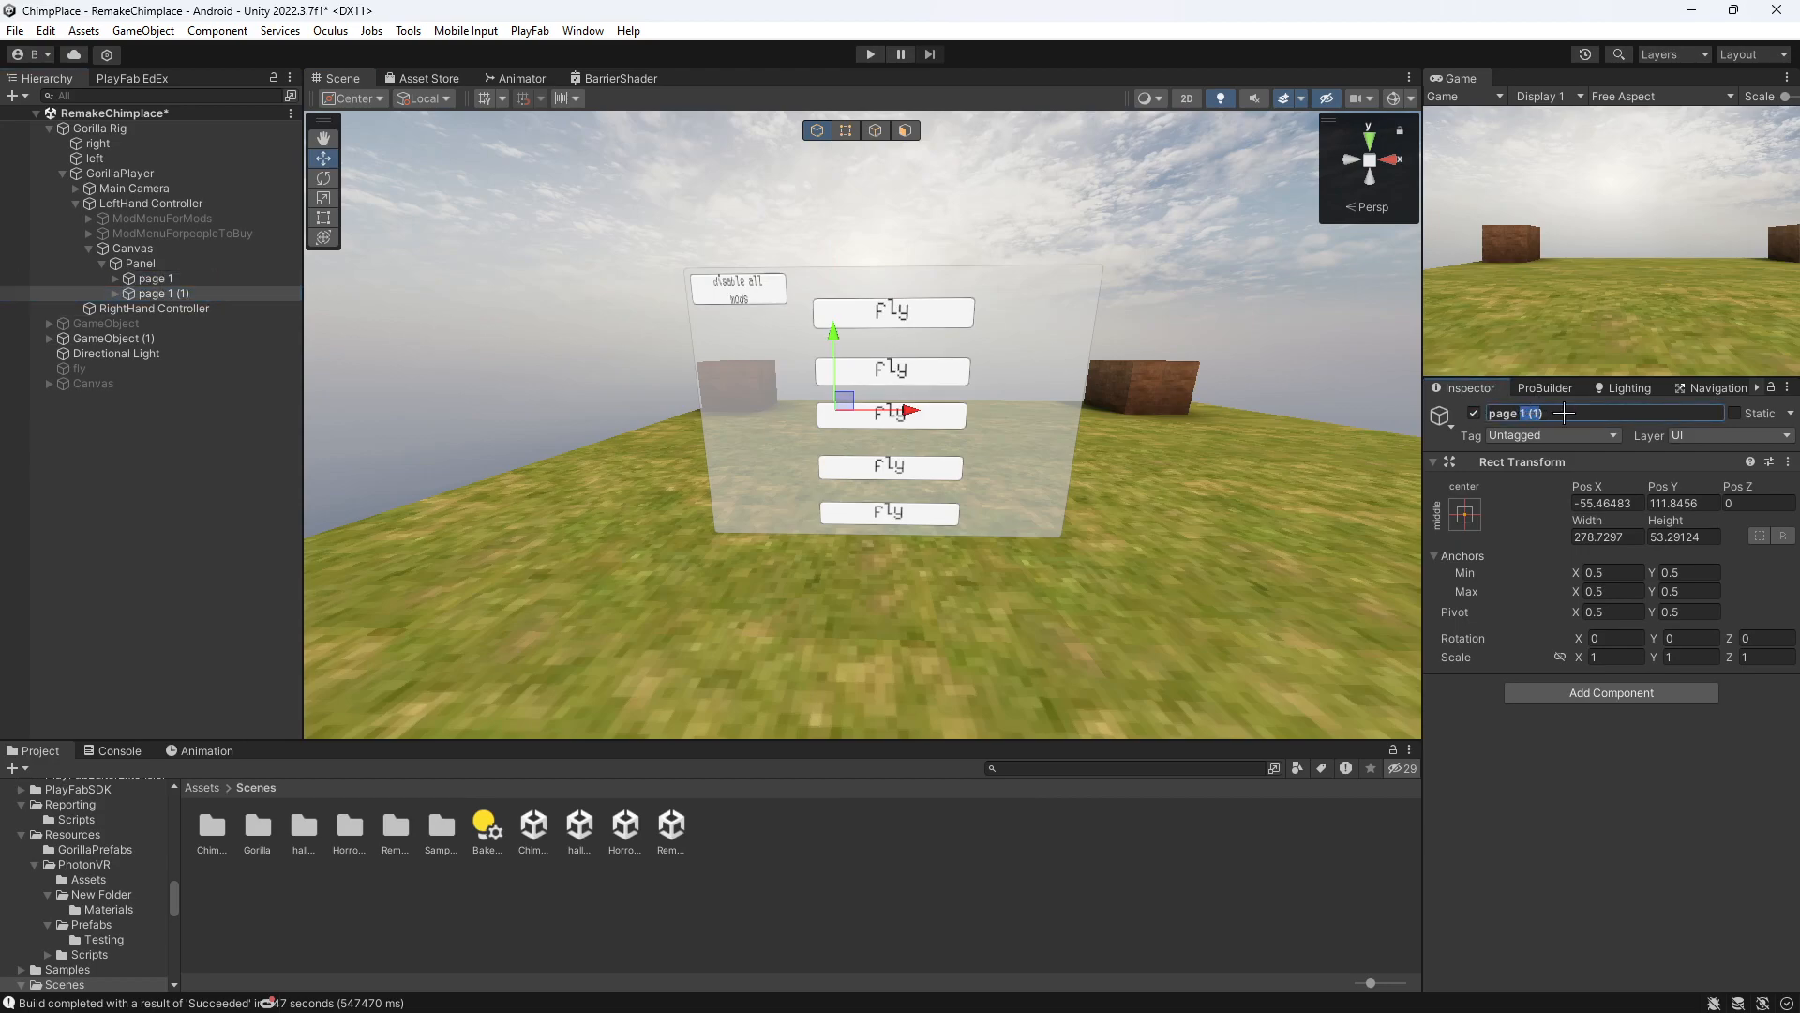
- Rename the duplicated pages to 'page 2' and 'page3'
text(page 2)
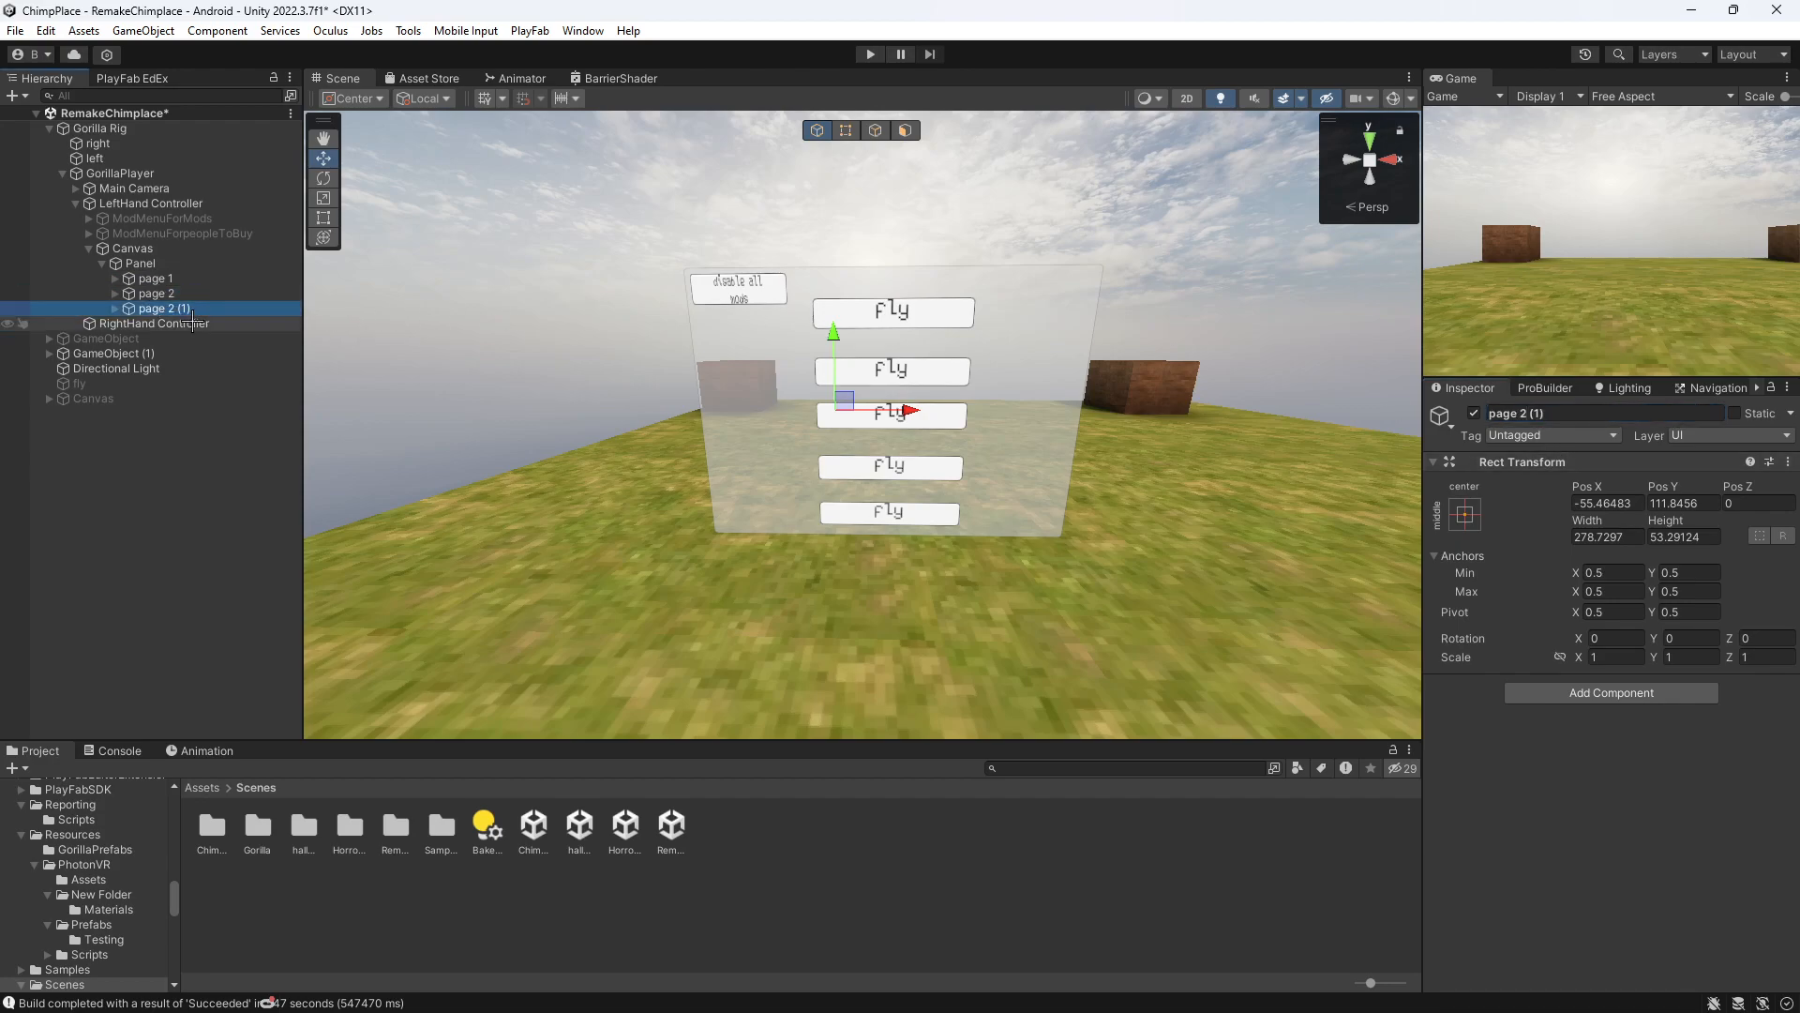
double_click(1515, 412)
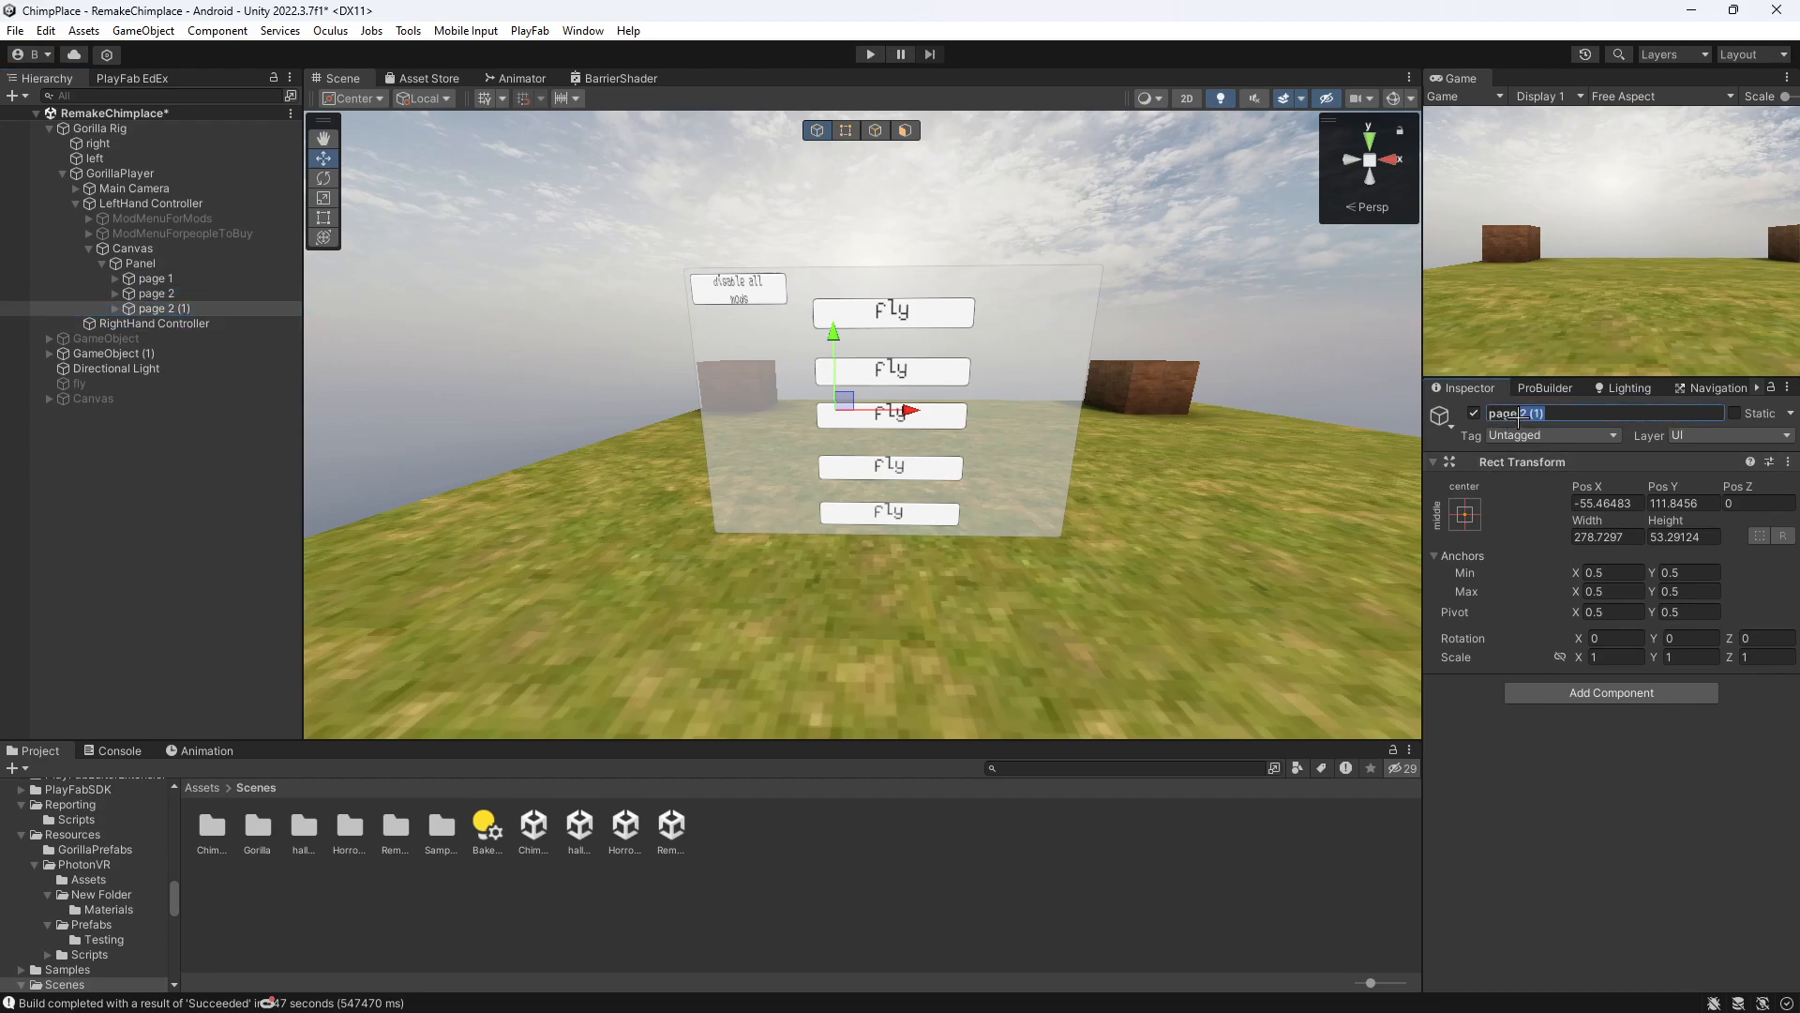
text(page3)
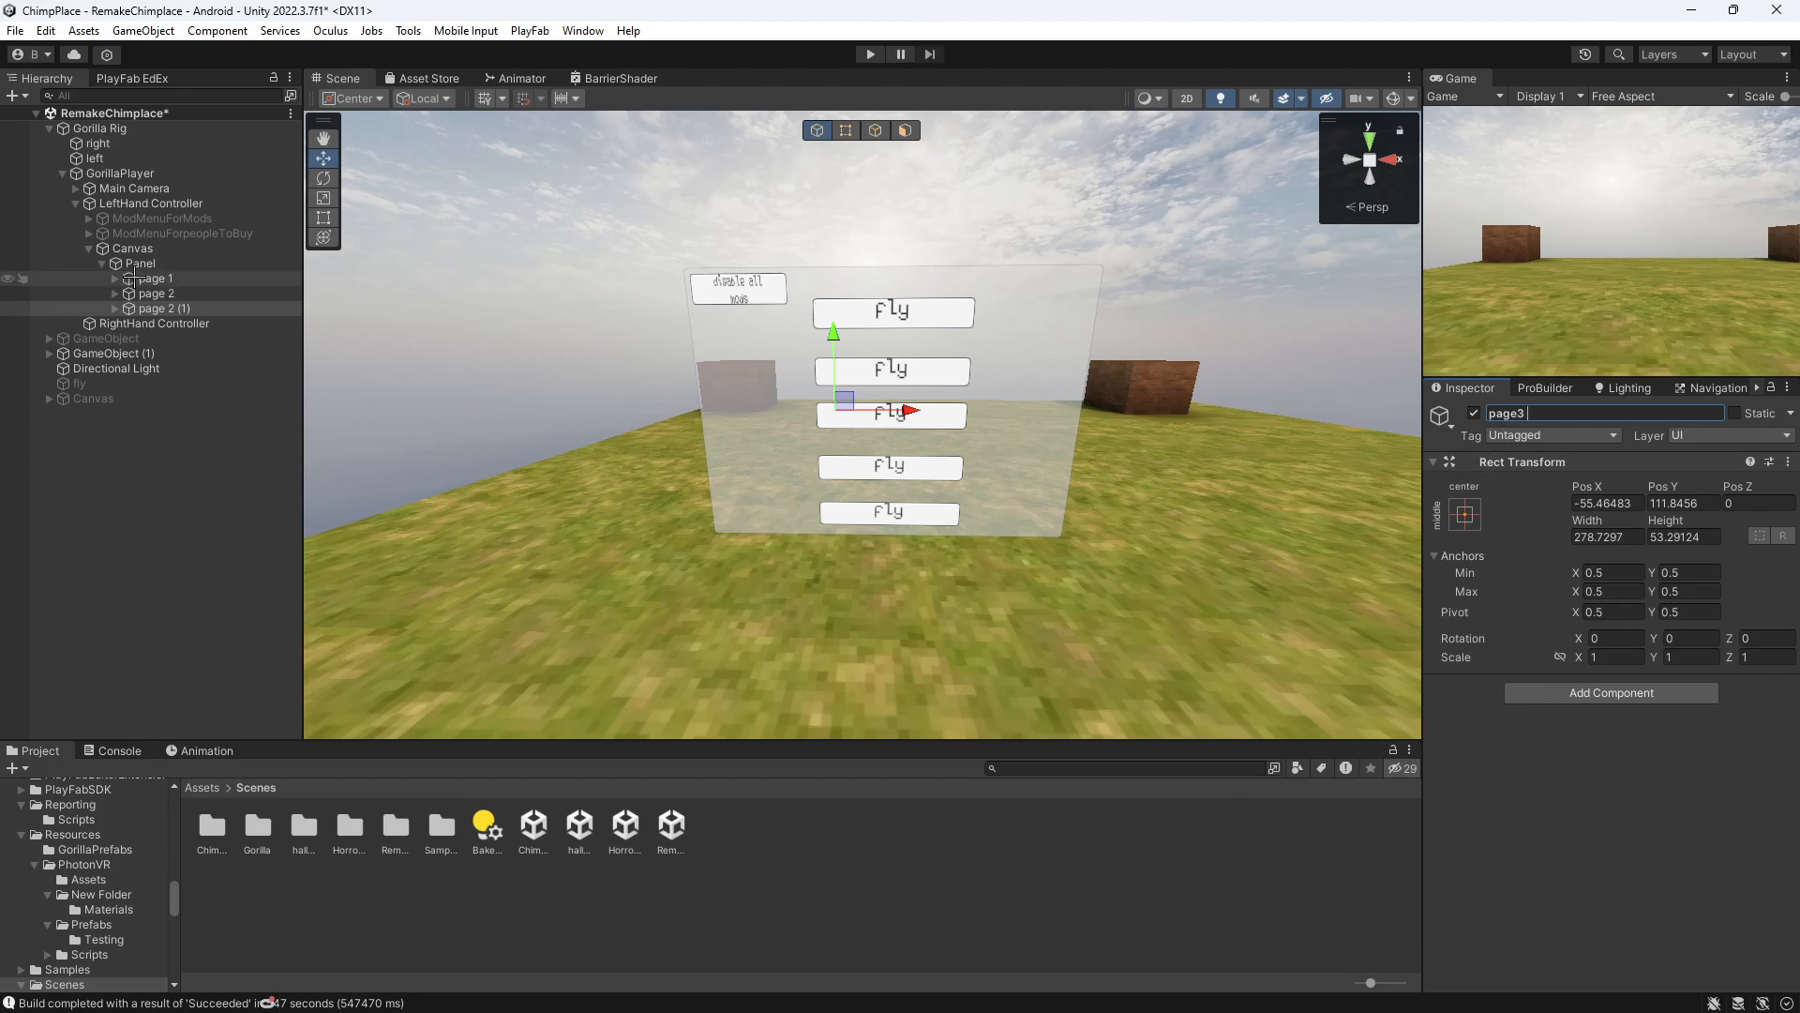
click(158, 308)
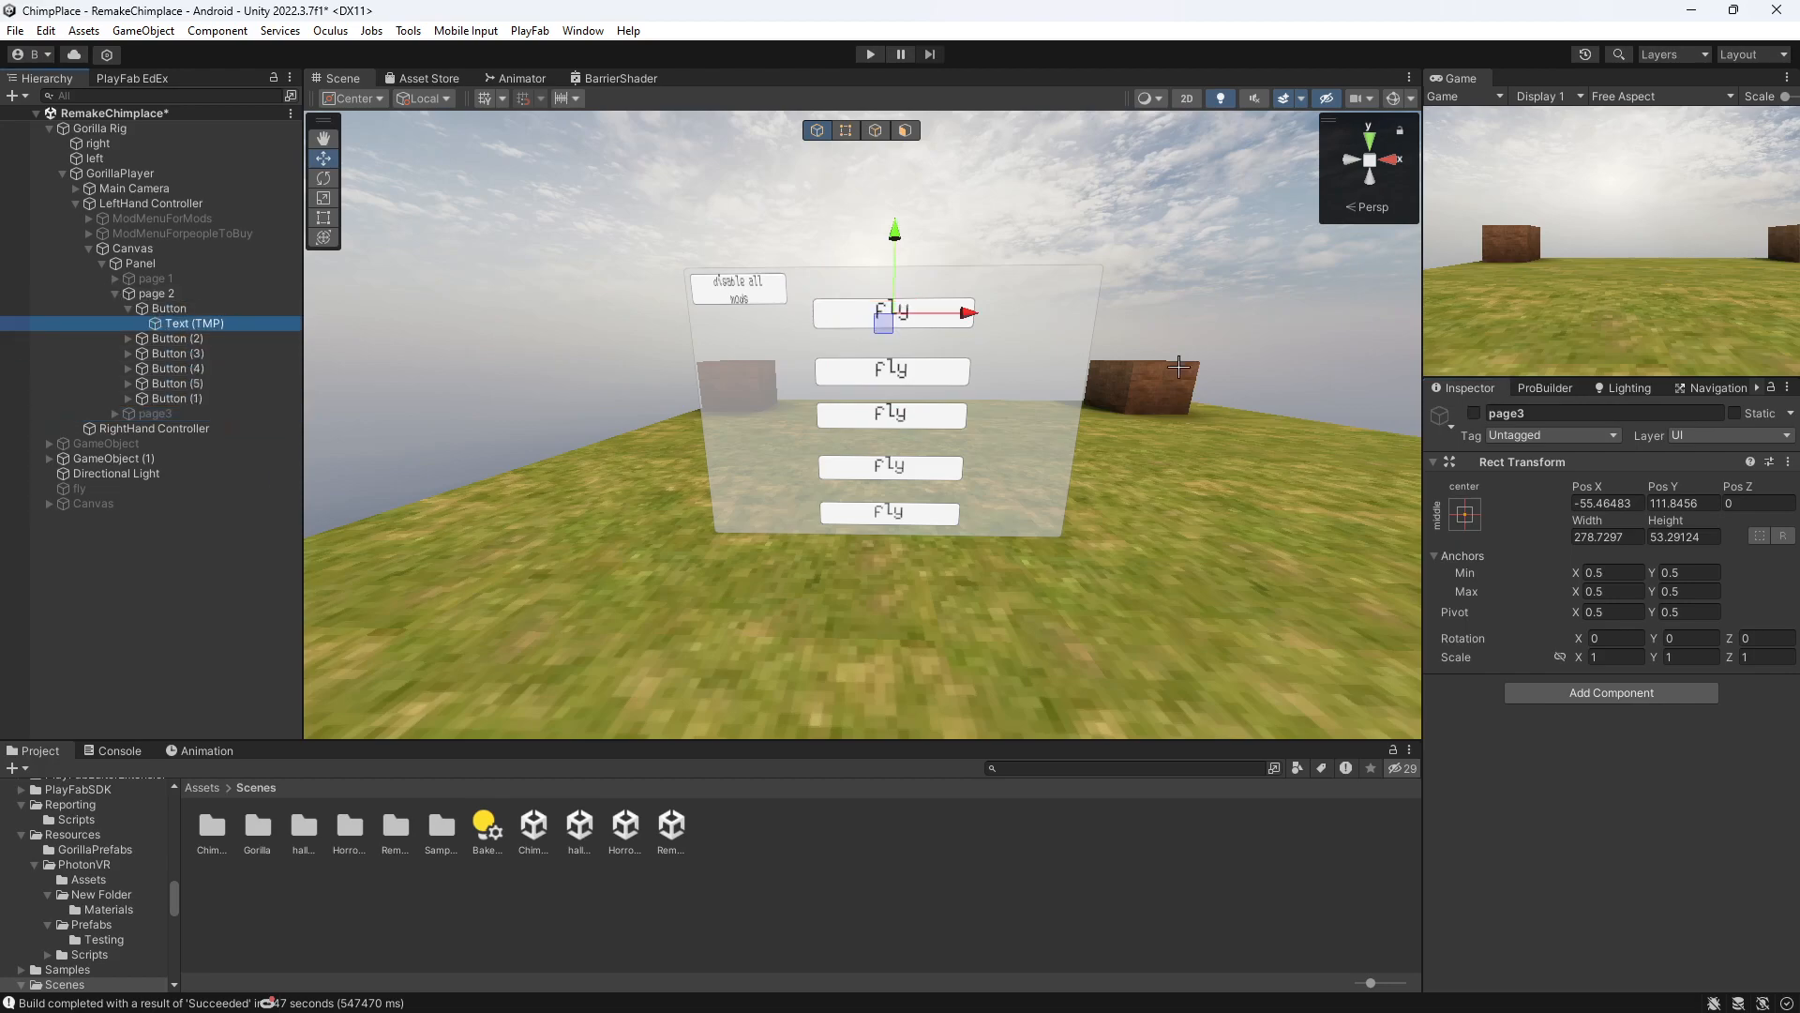
- Label the first buttons 'car' on page 2 and 'longarms' on page3, then hide page3
text(car)
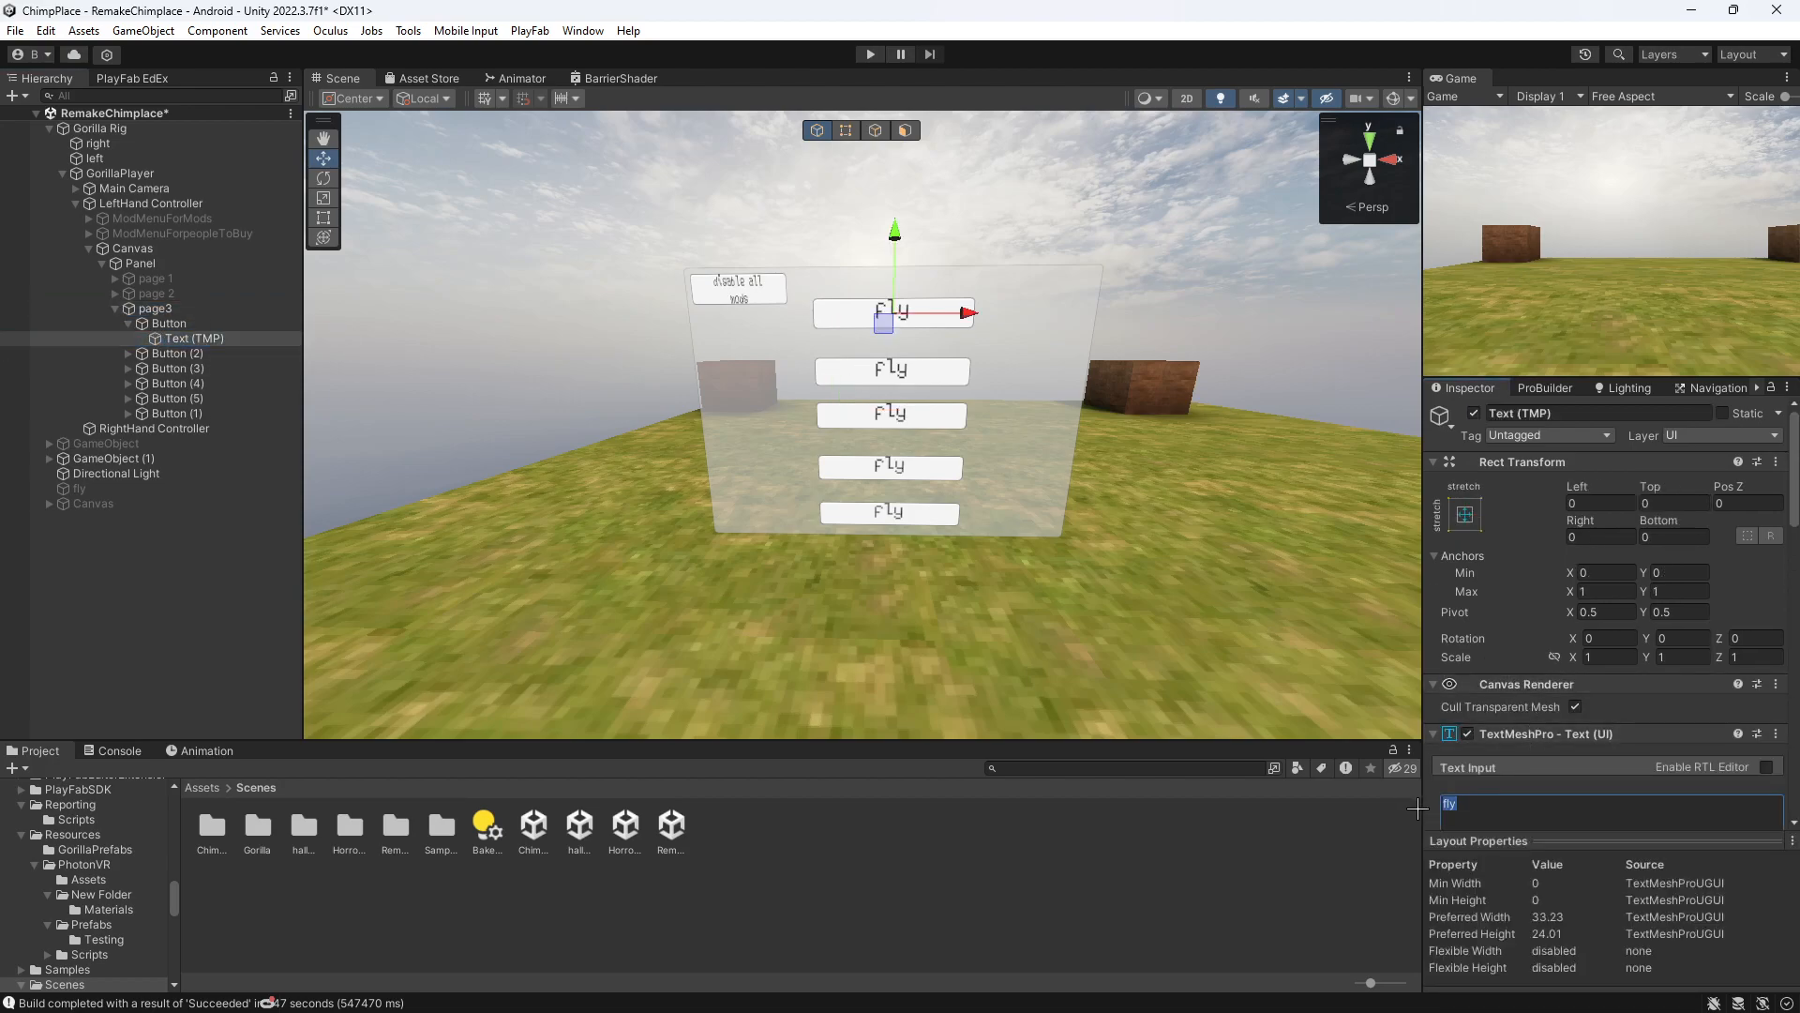
text(longarms)
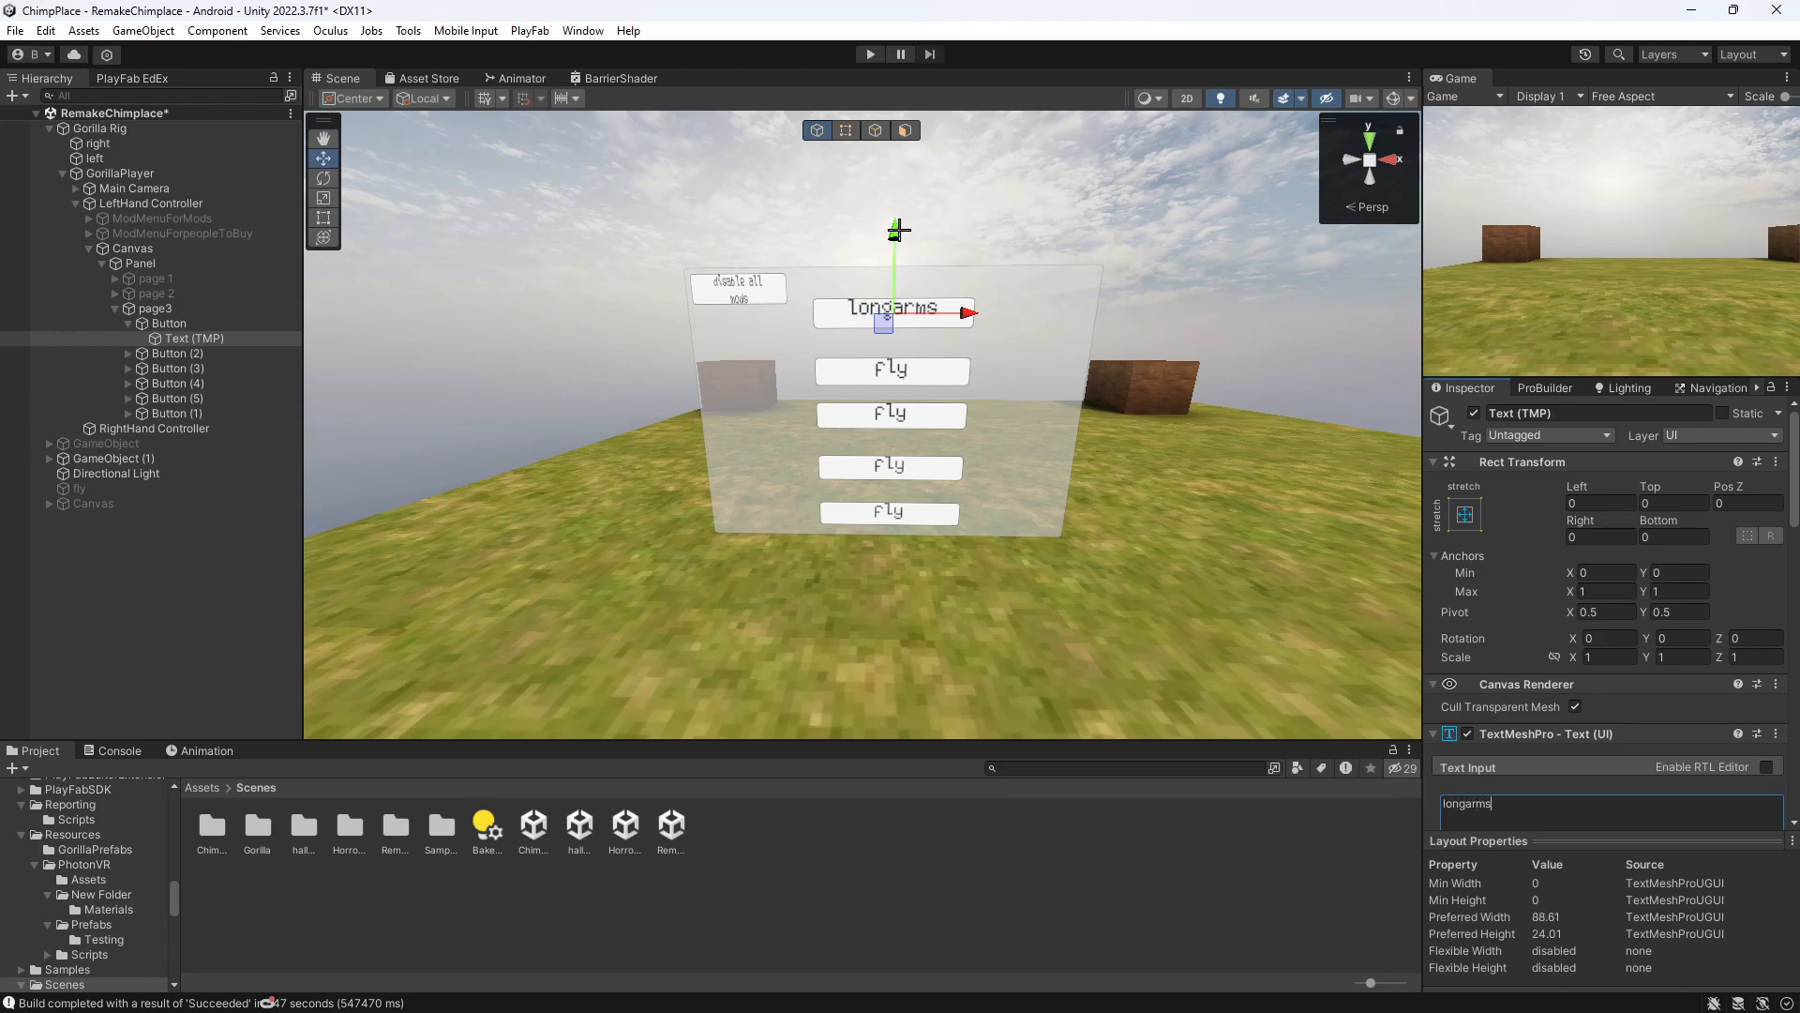
click(155, 307)
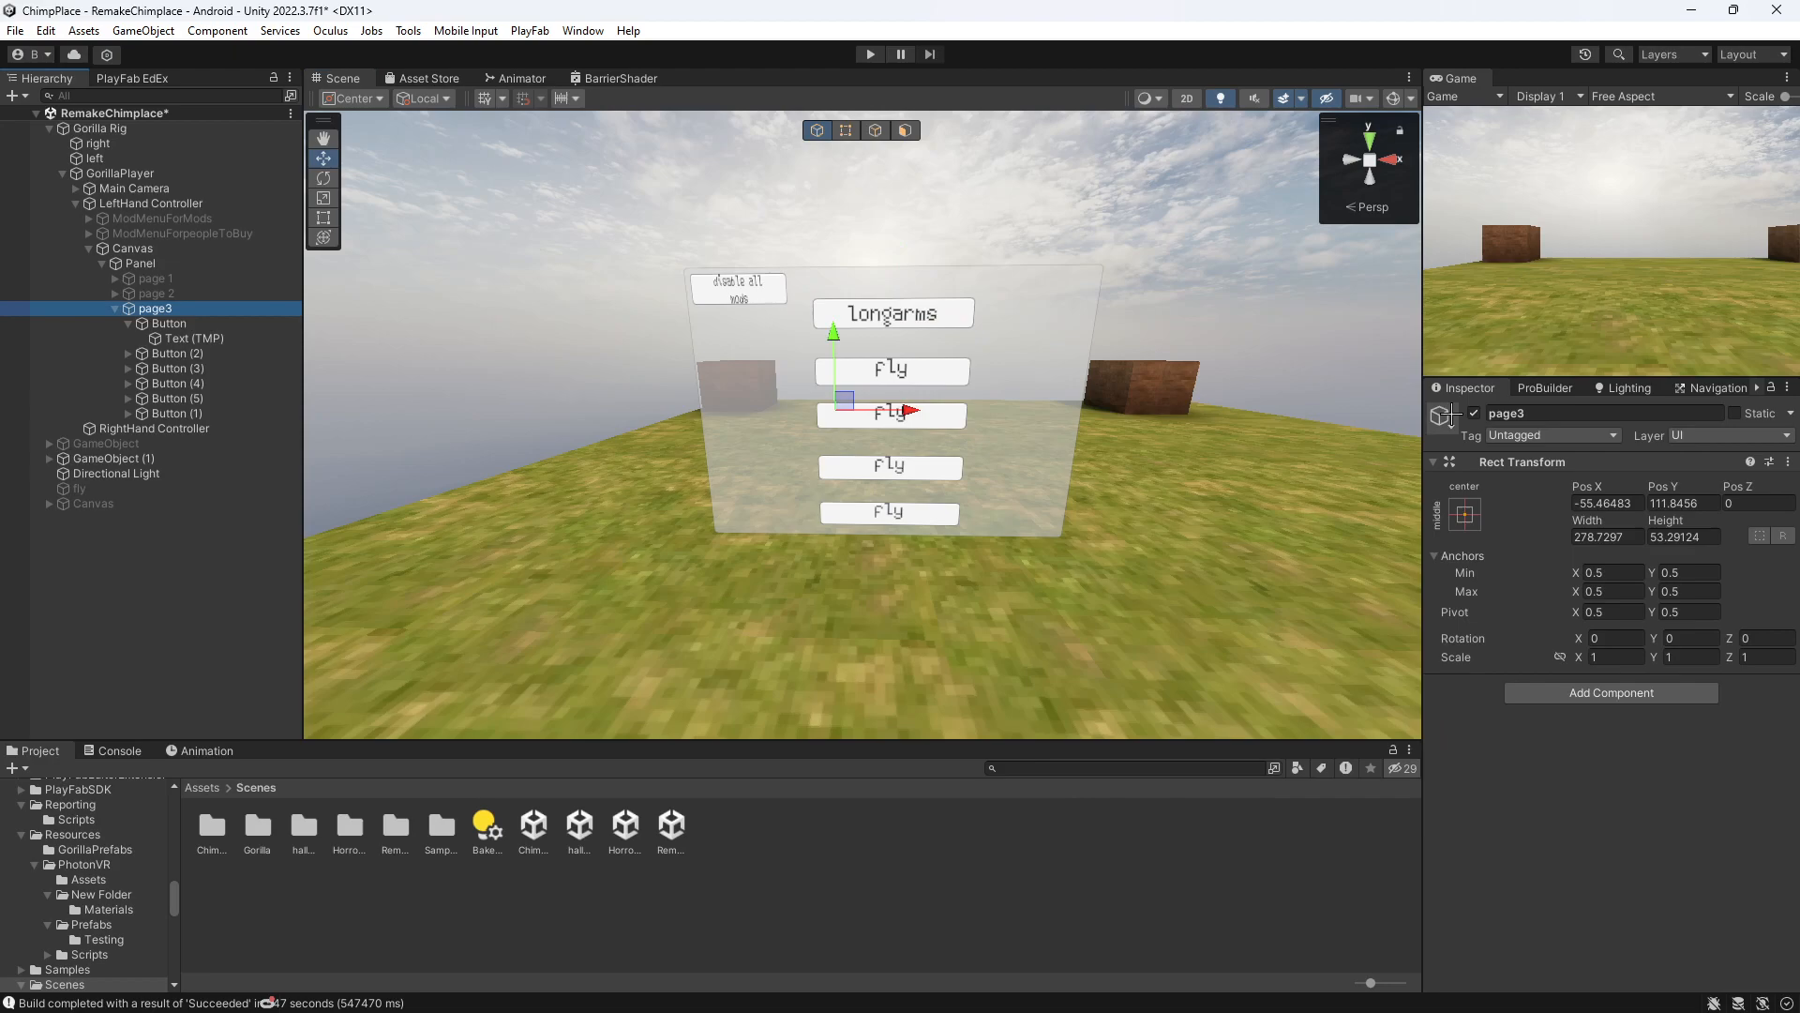
click(154, 277)
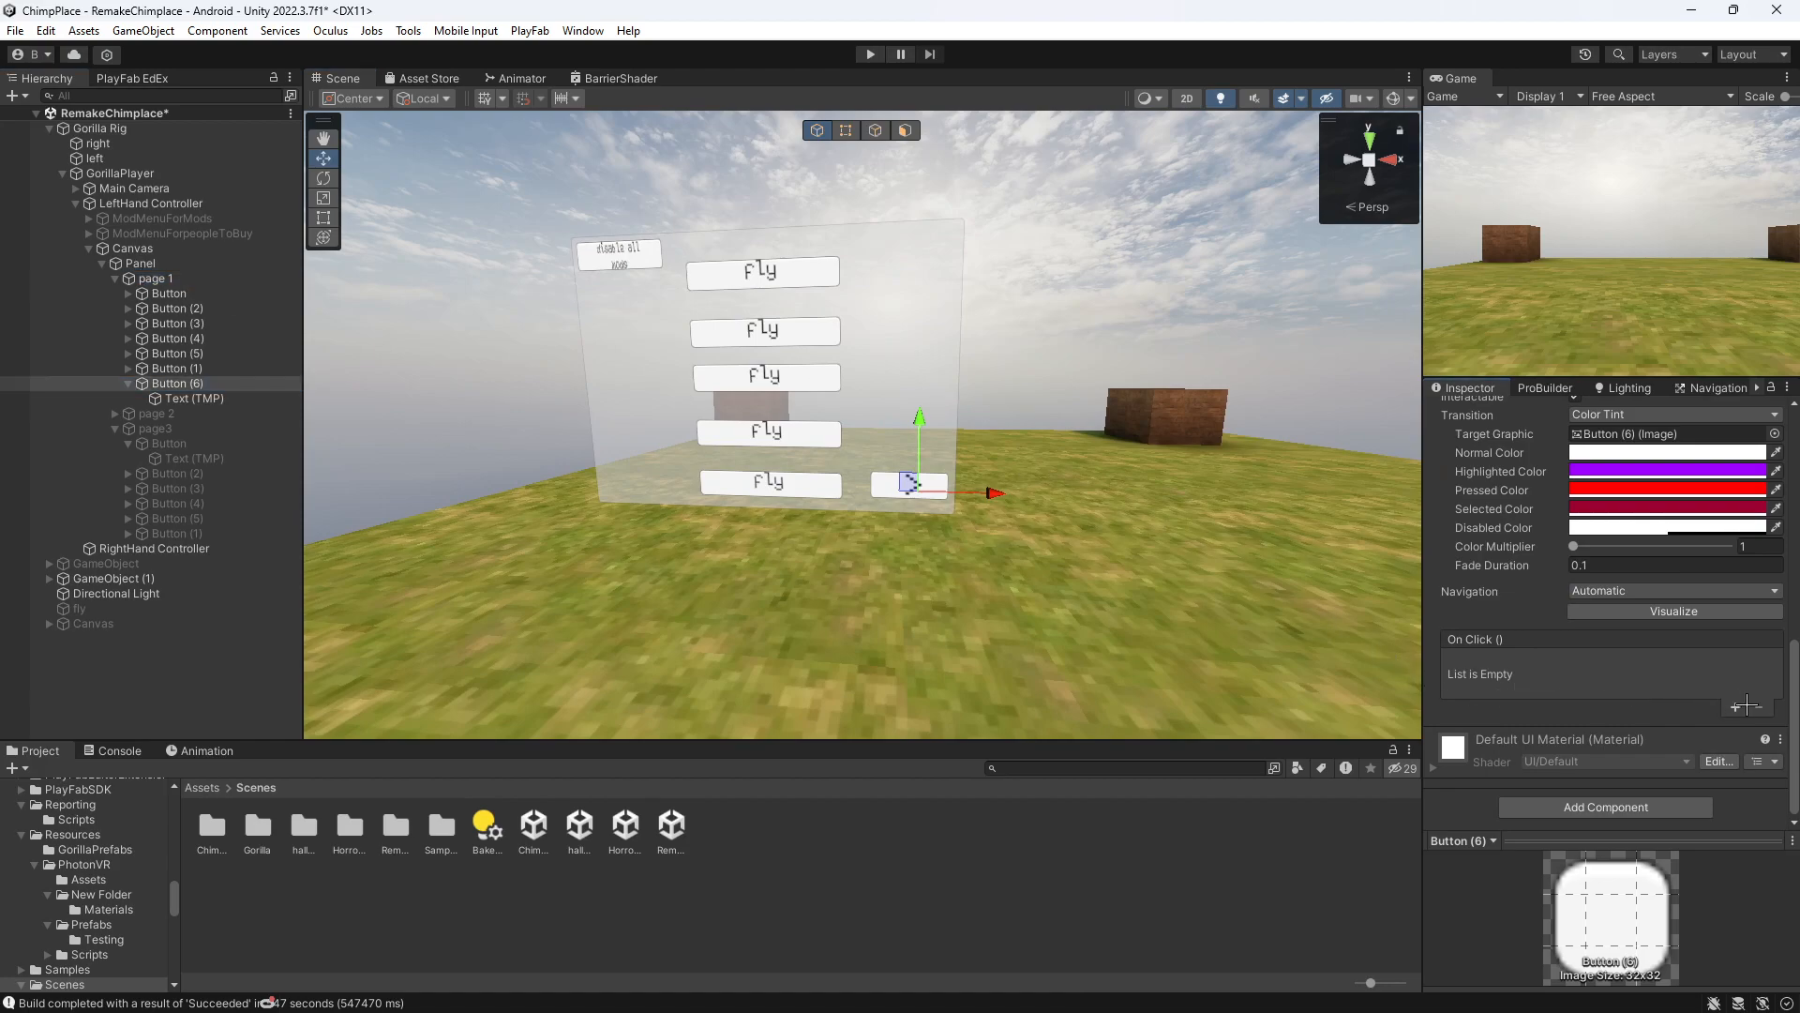
- Add SetActive OnClick entries for page 1, page 2 and page3 to the arrow, ticking only page 2
click(1737, 701)
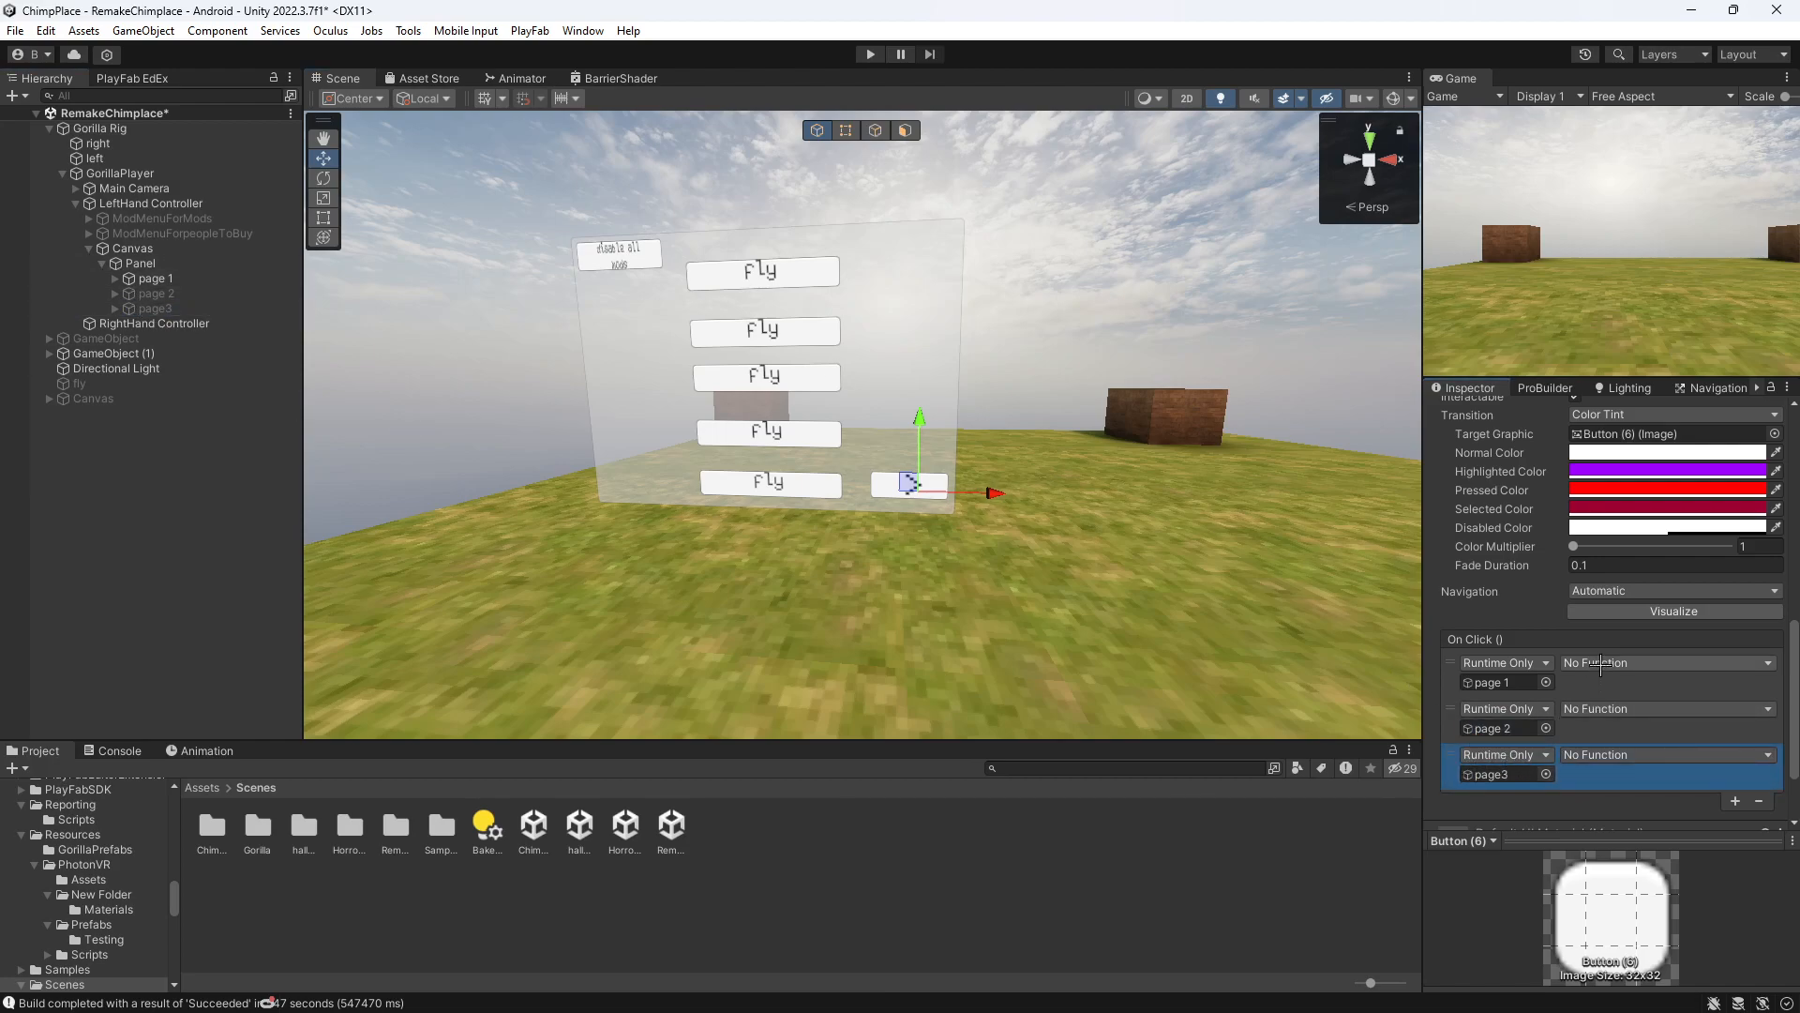
click(1665, 661)
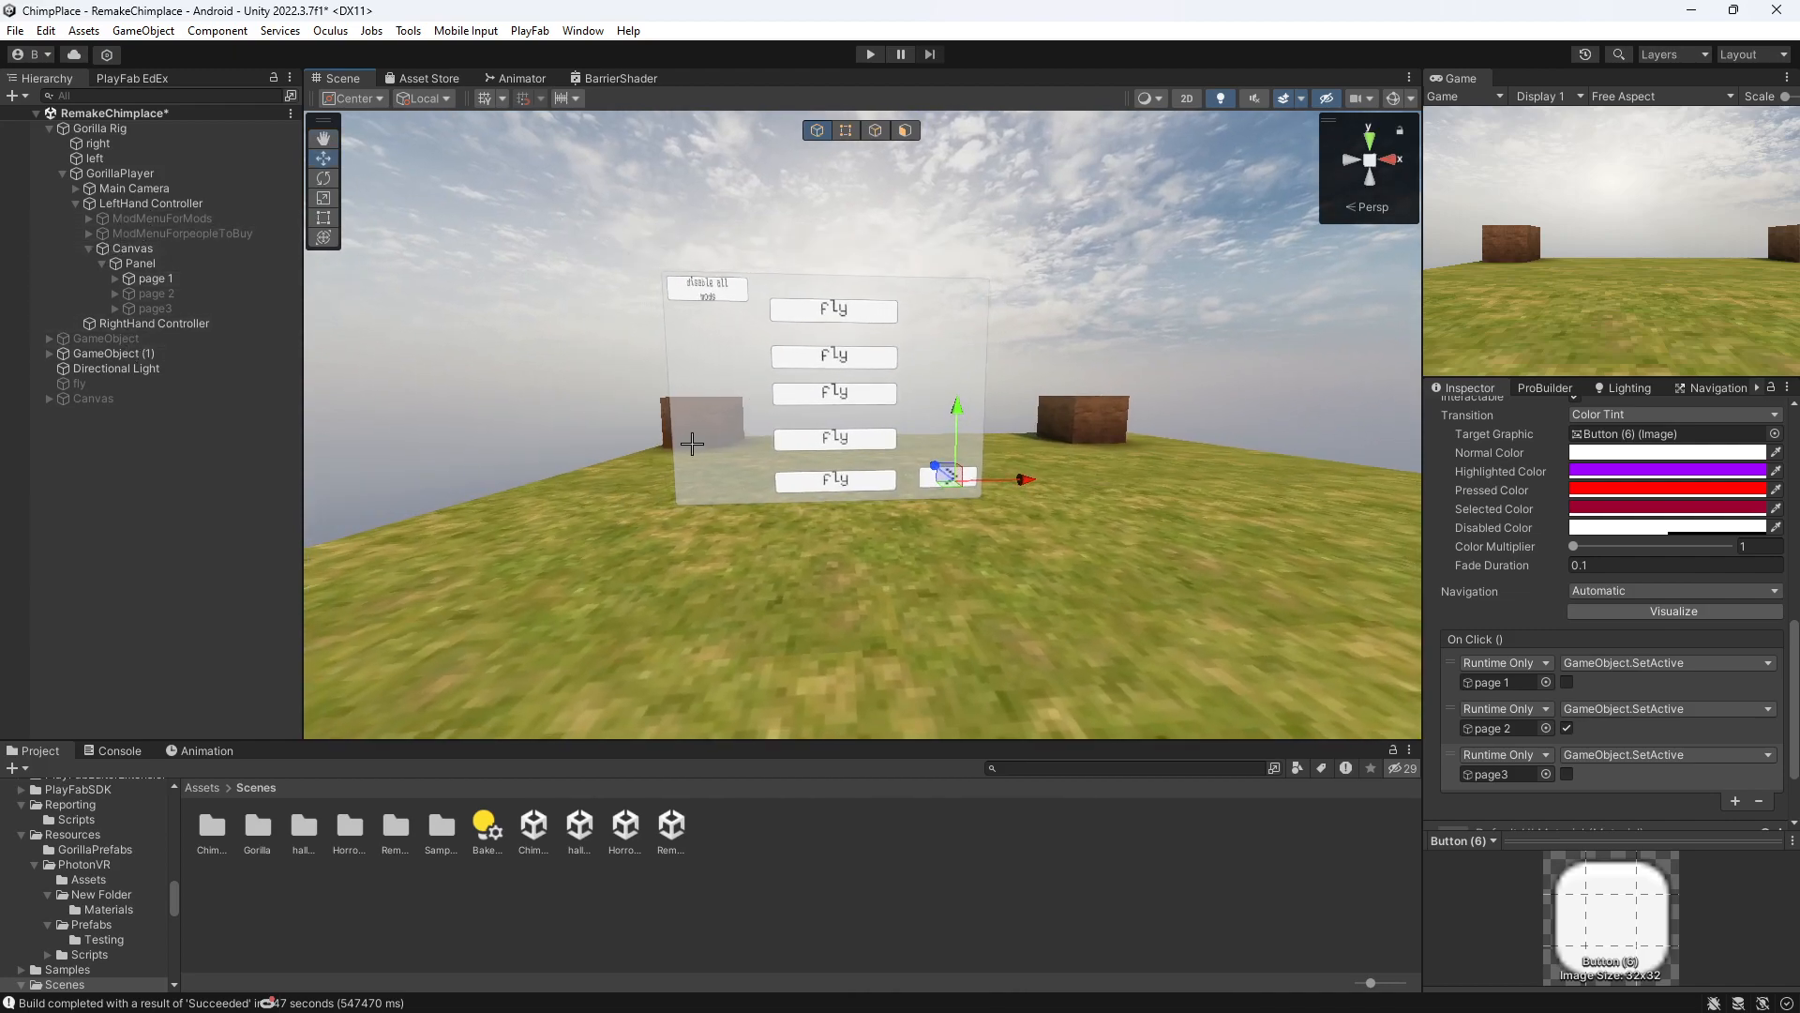
click(113, 277)
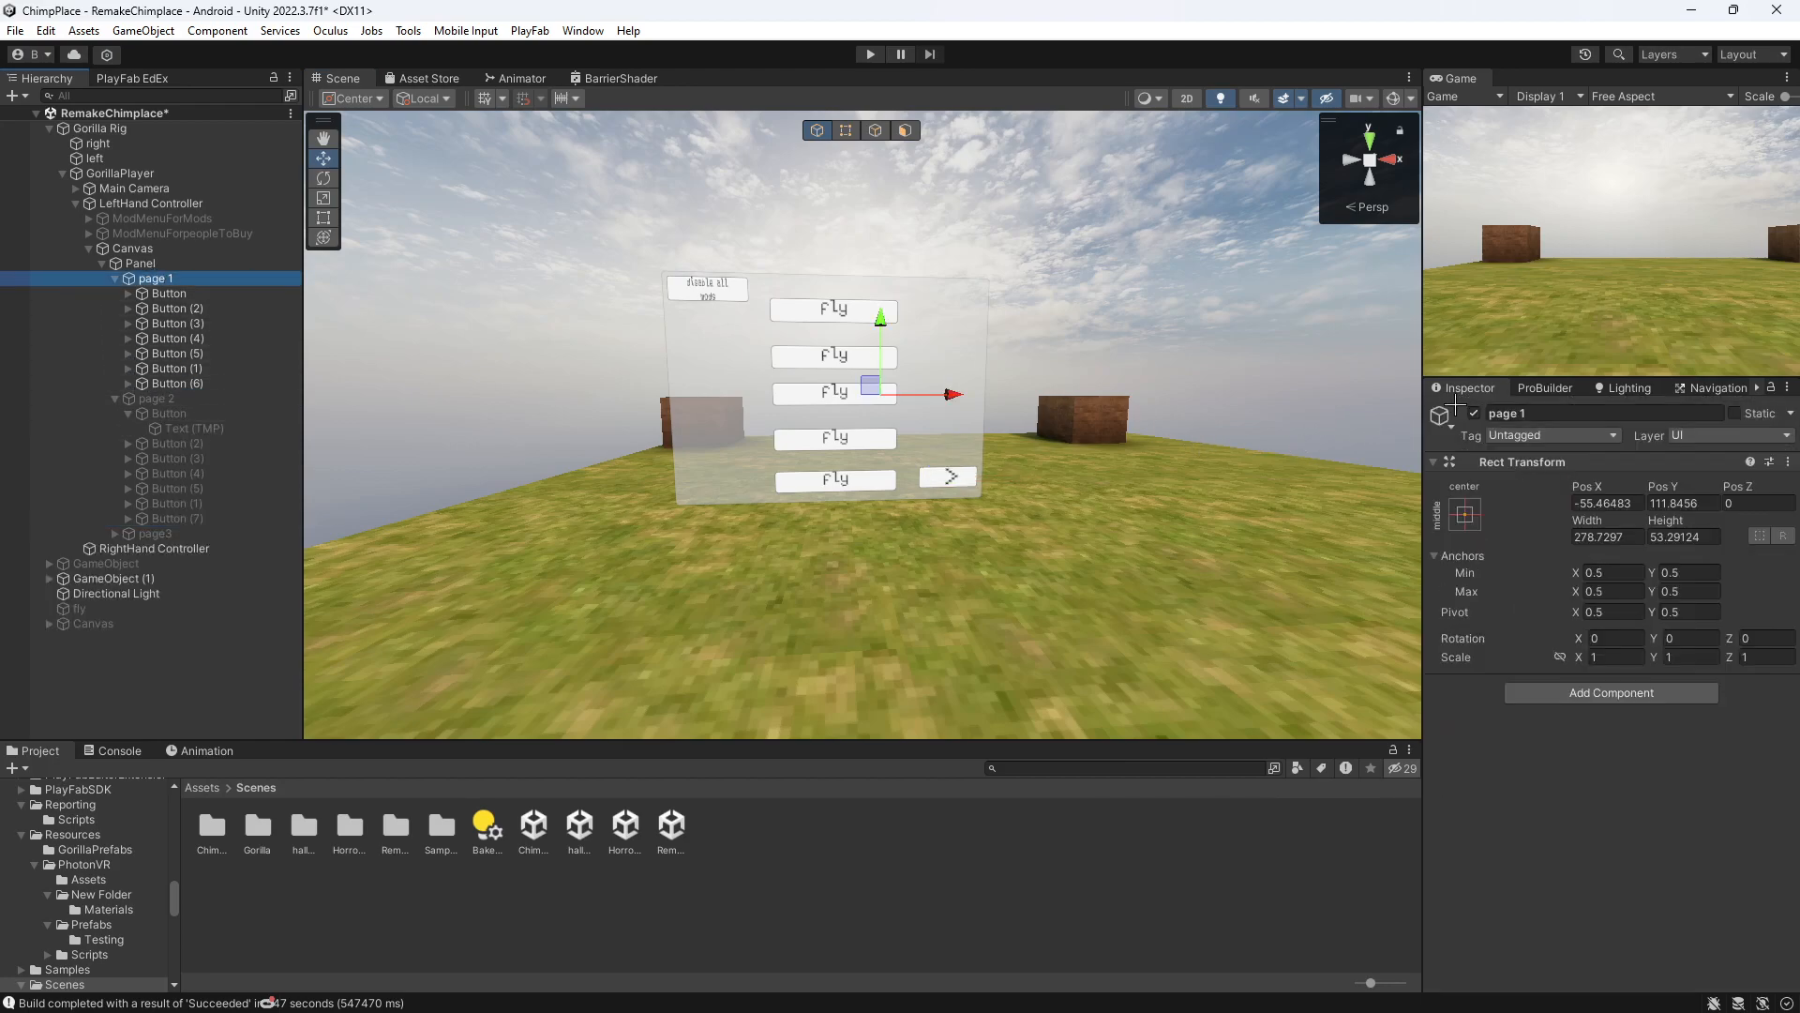
- Add a '<' back arrow to page 2 whose OnClick activates page 1
click(154, 398)
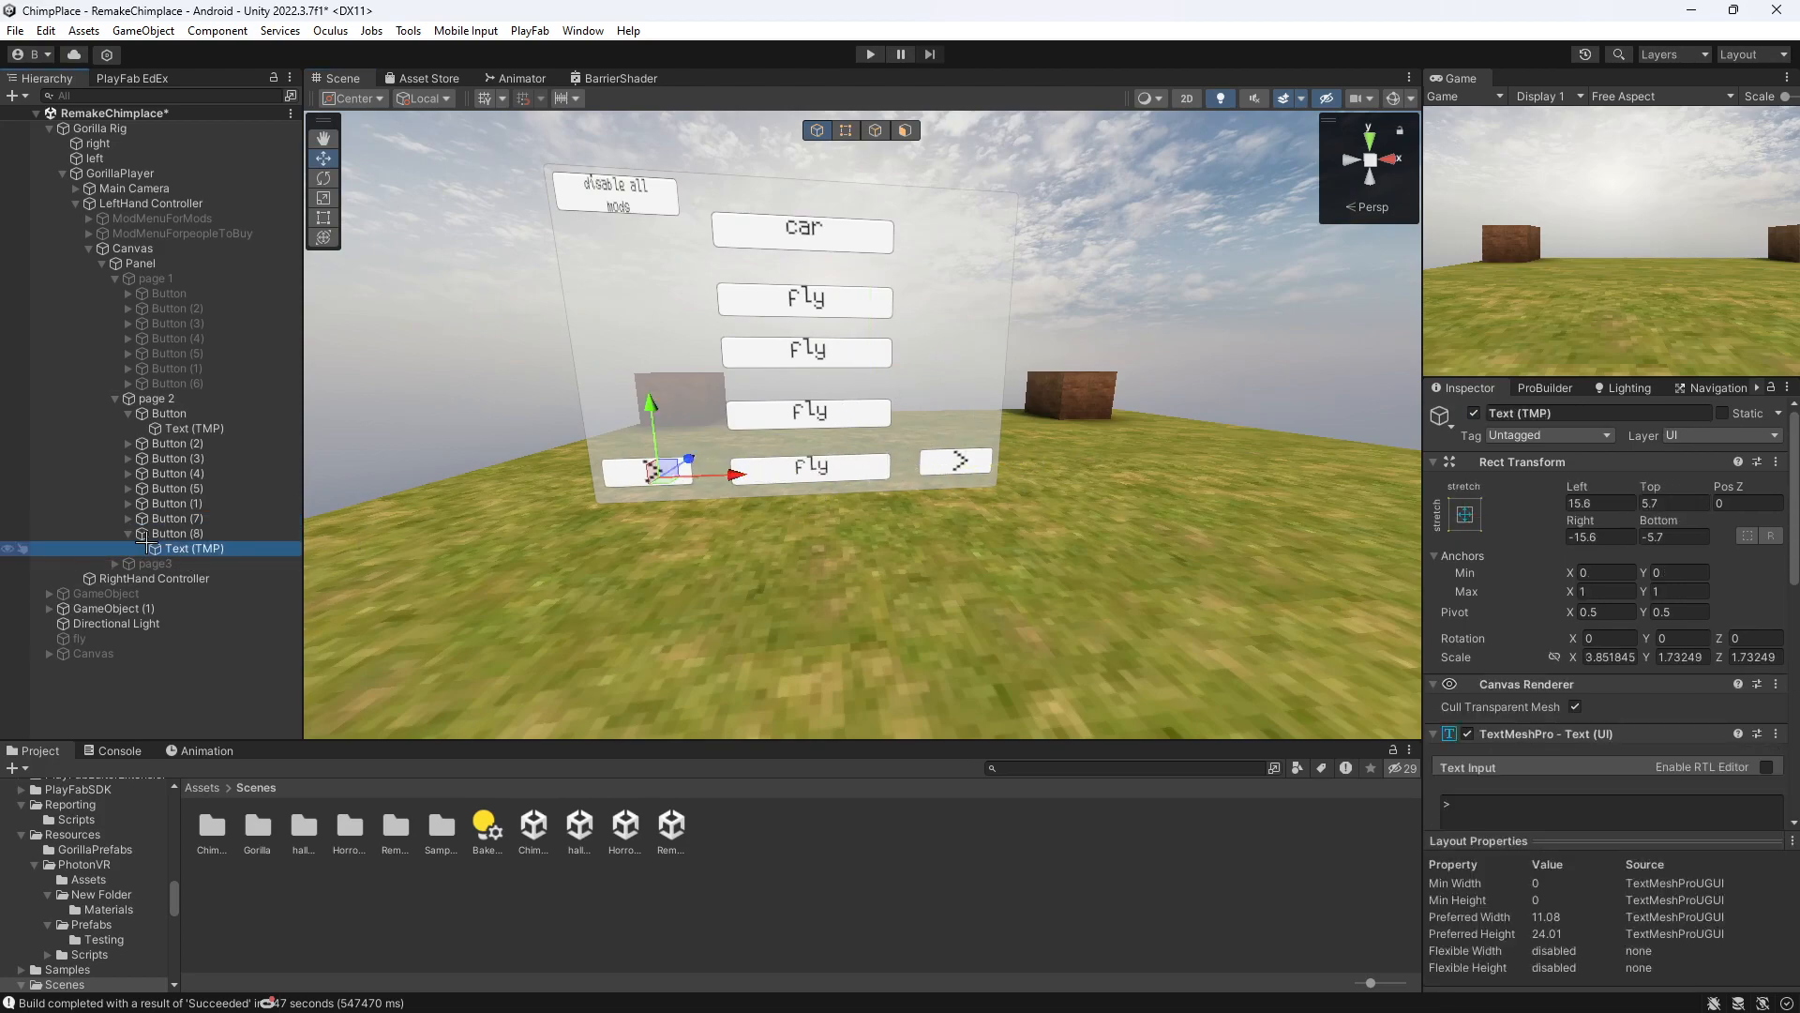
click(1482, 801)
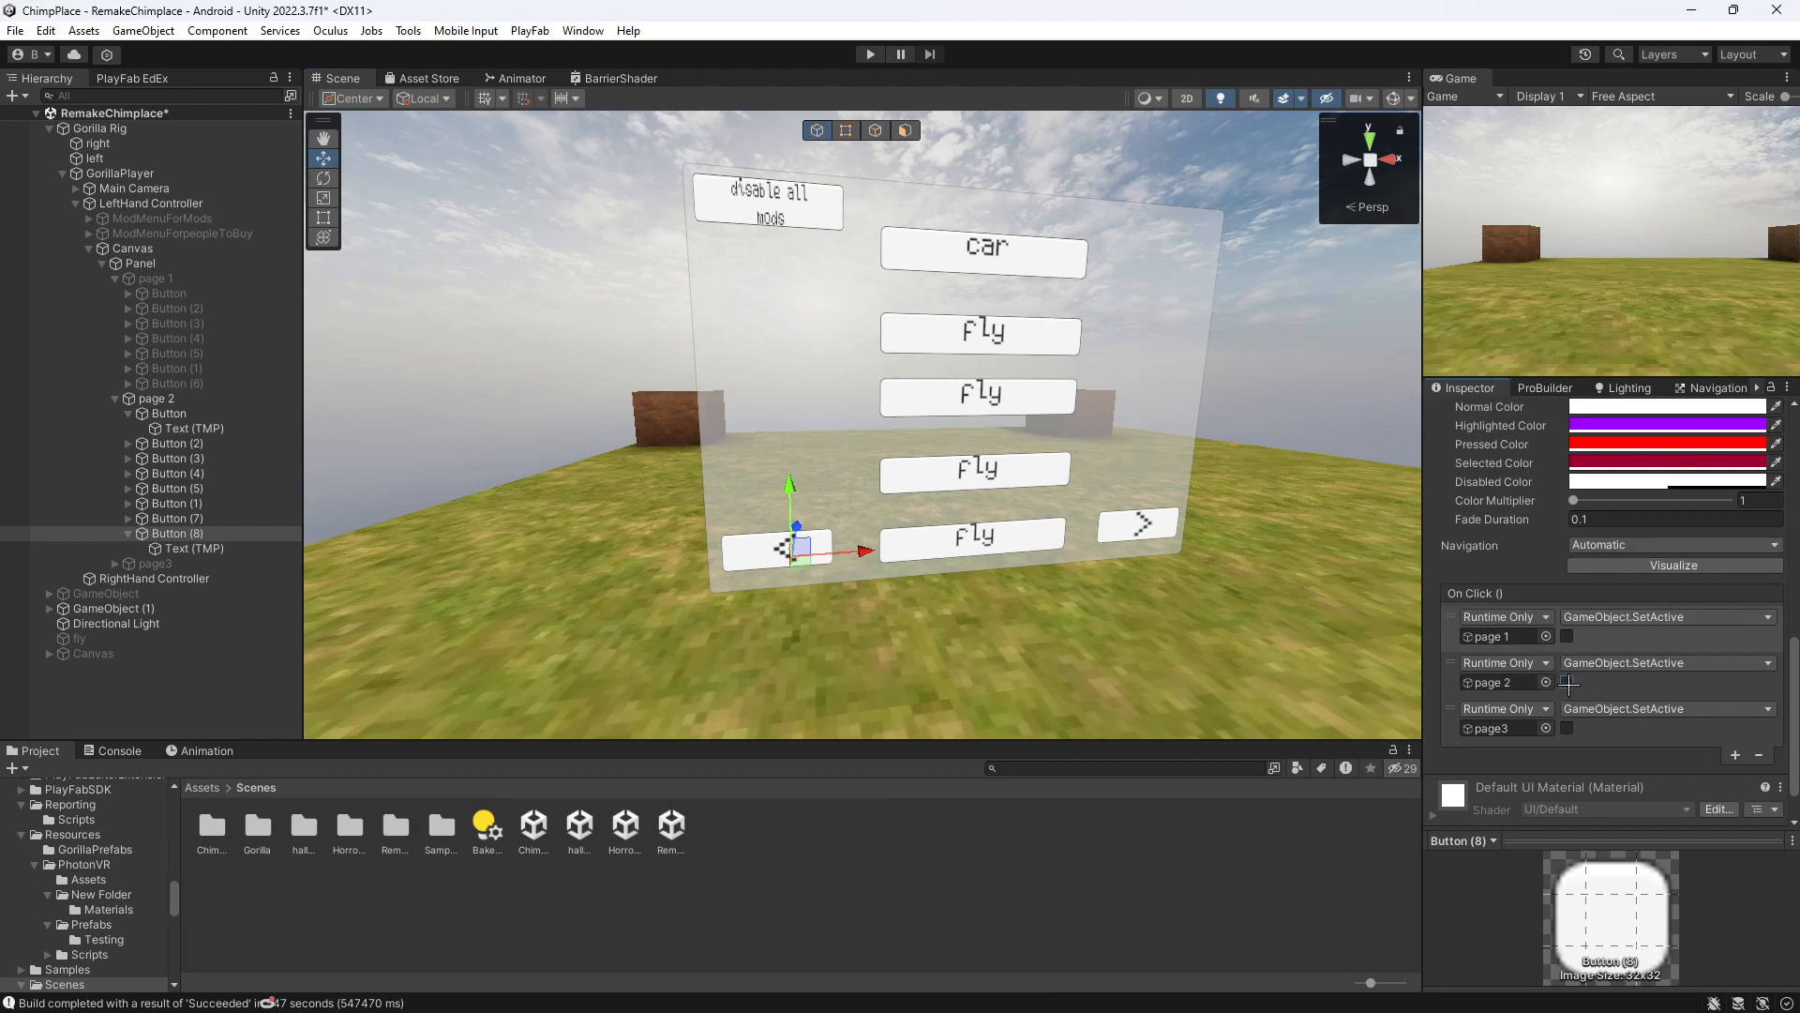
click(1565, 634)
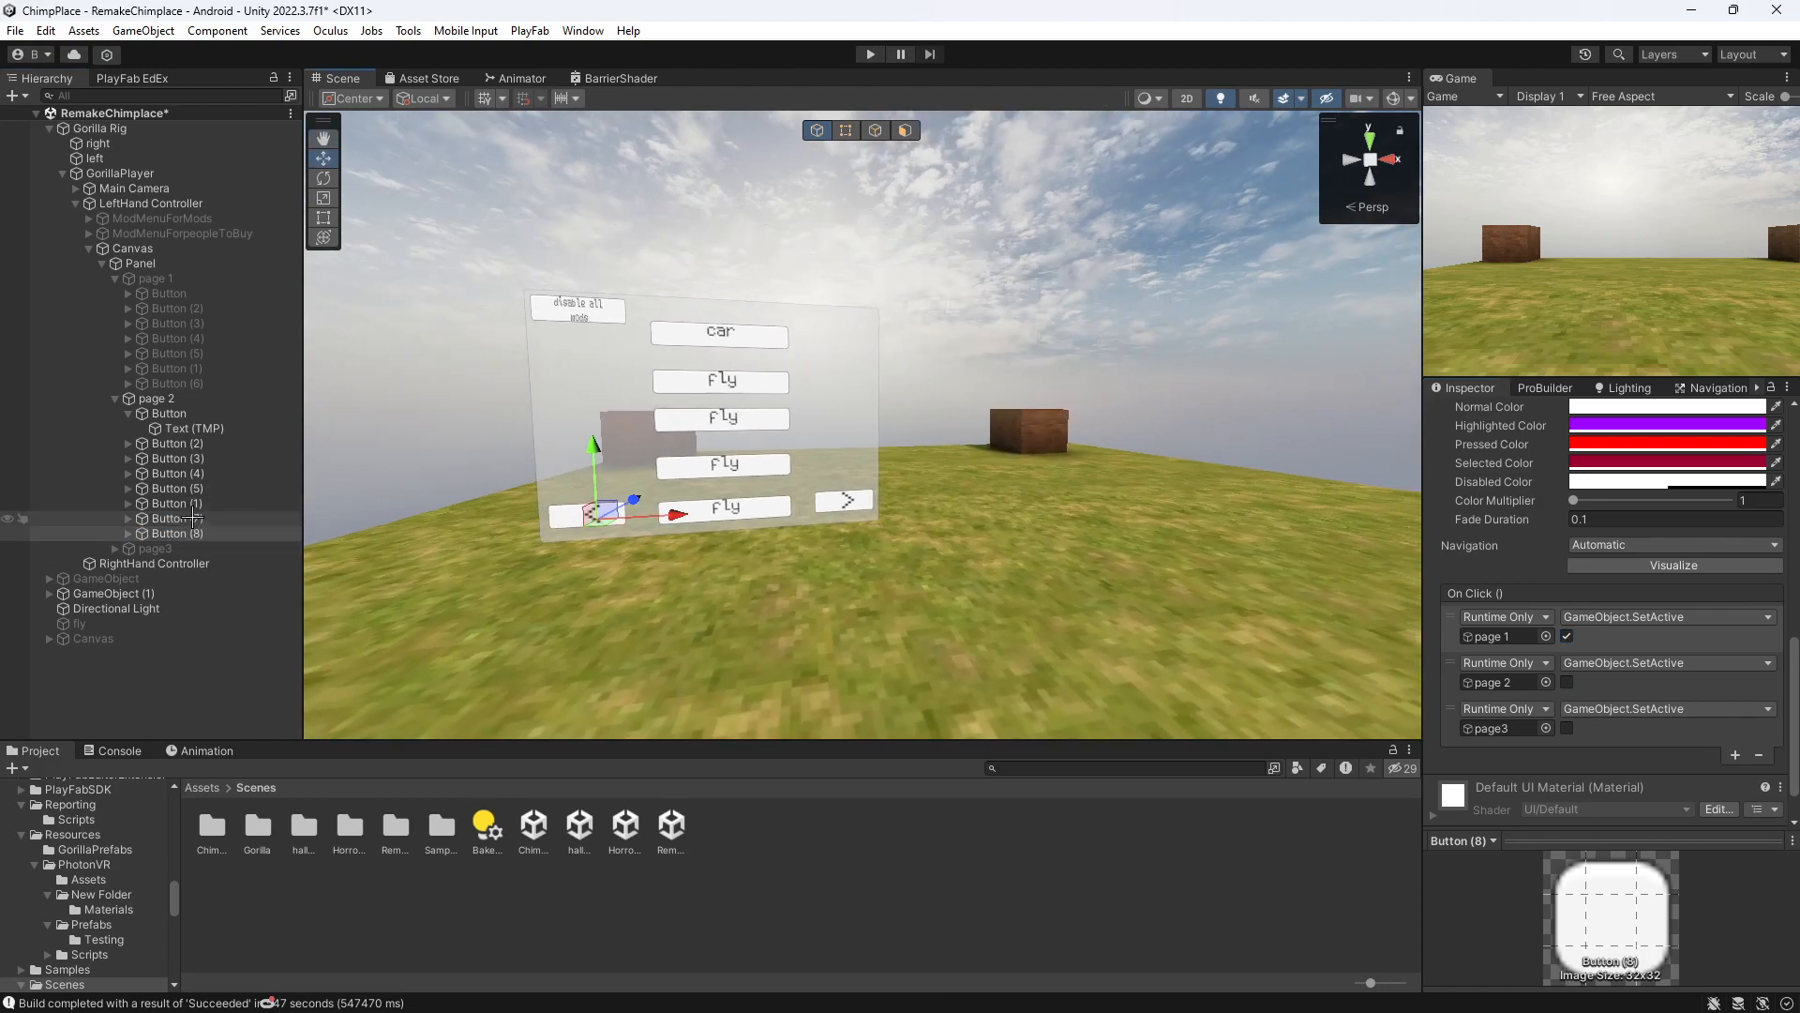
- Change page 2's forward arrow OnClick to activate page3 instead of page 2
click(176, 518)
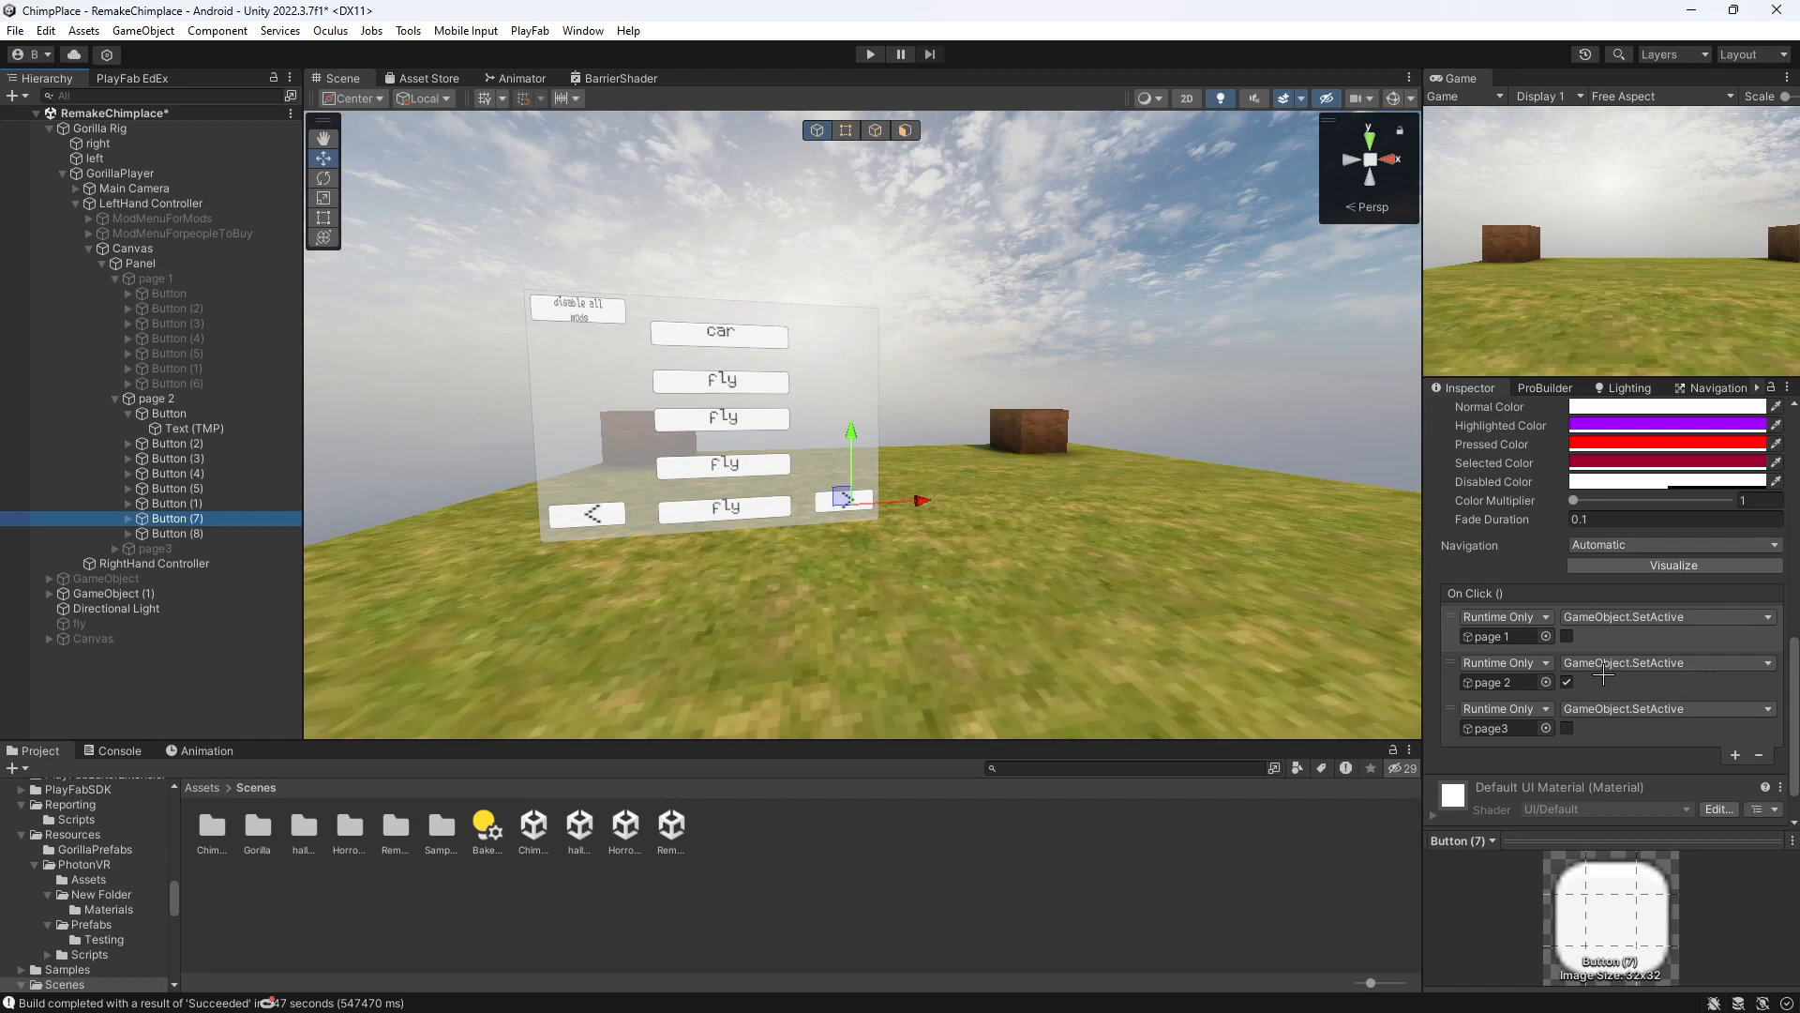
click(1565, 727)
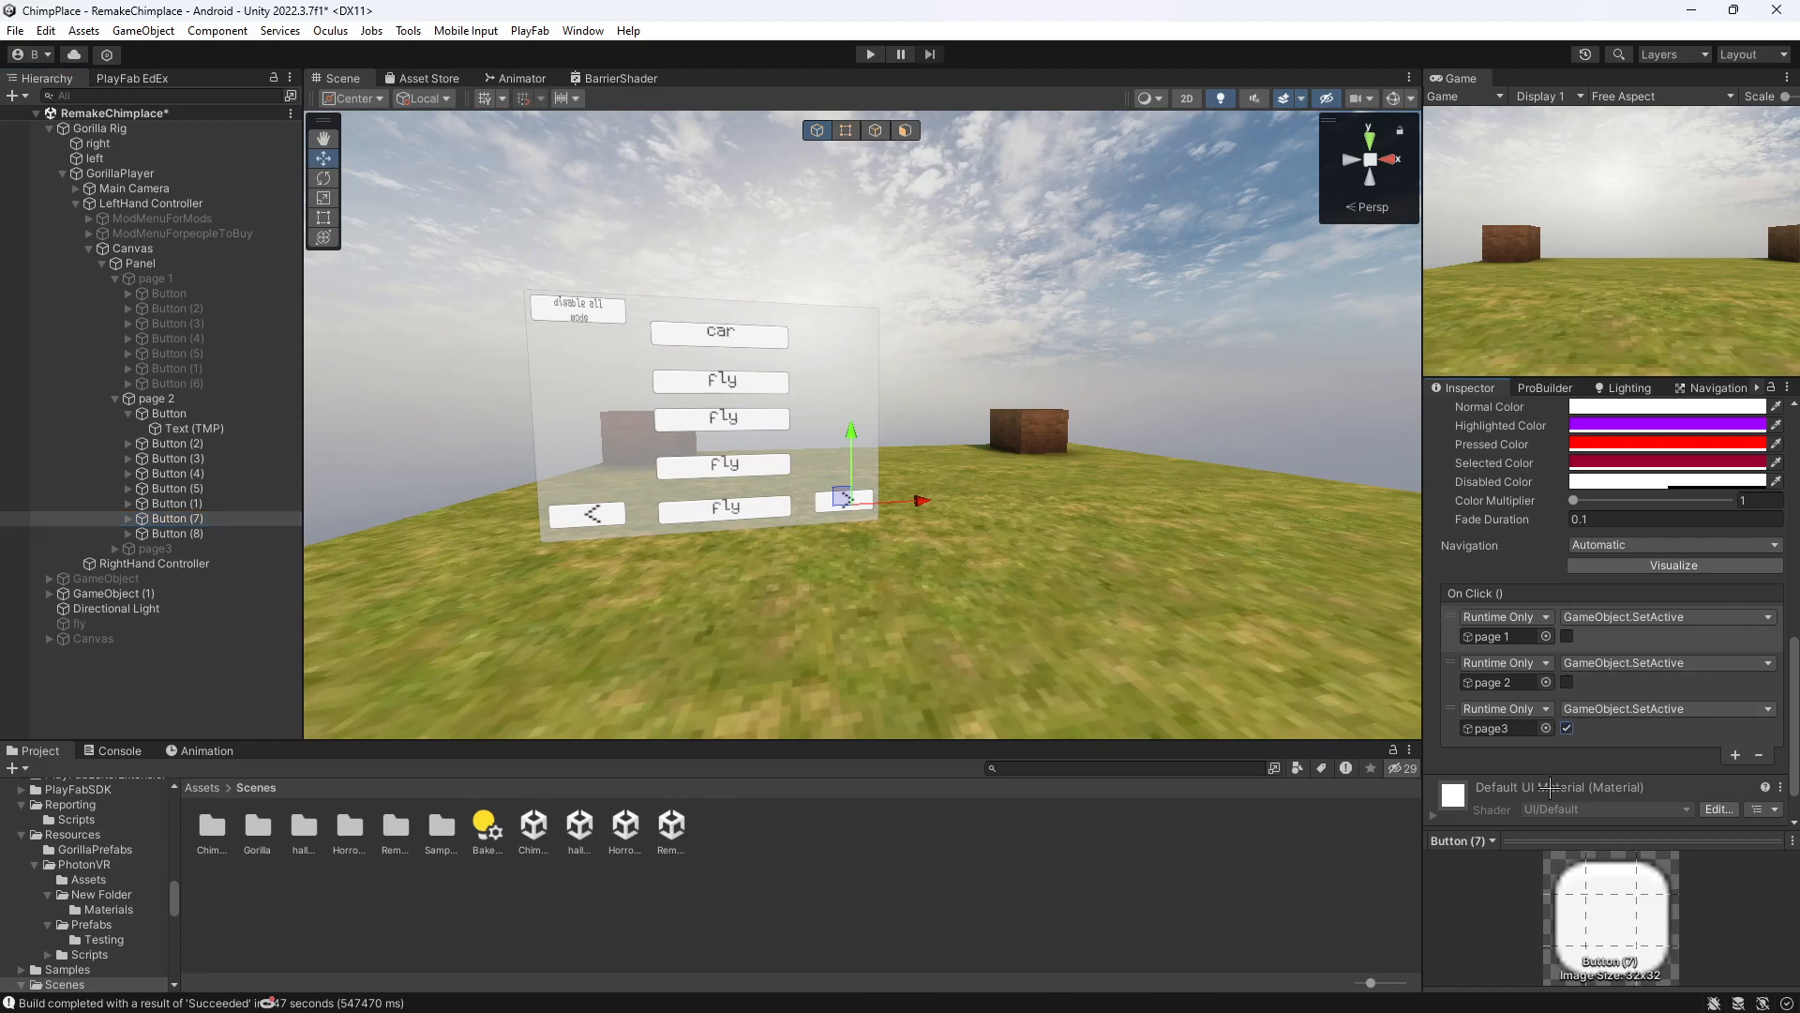
click(175, 532)
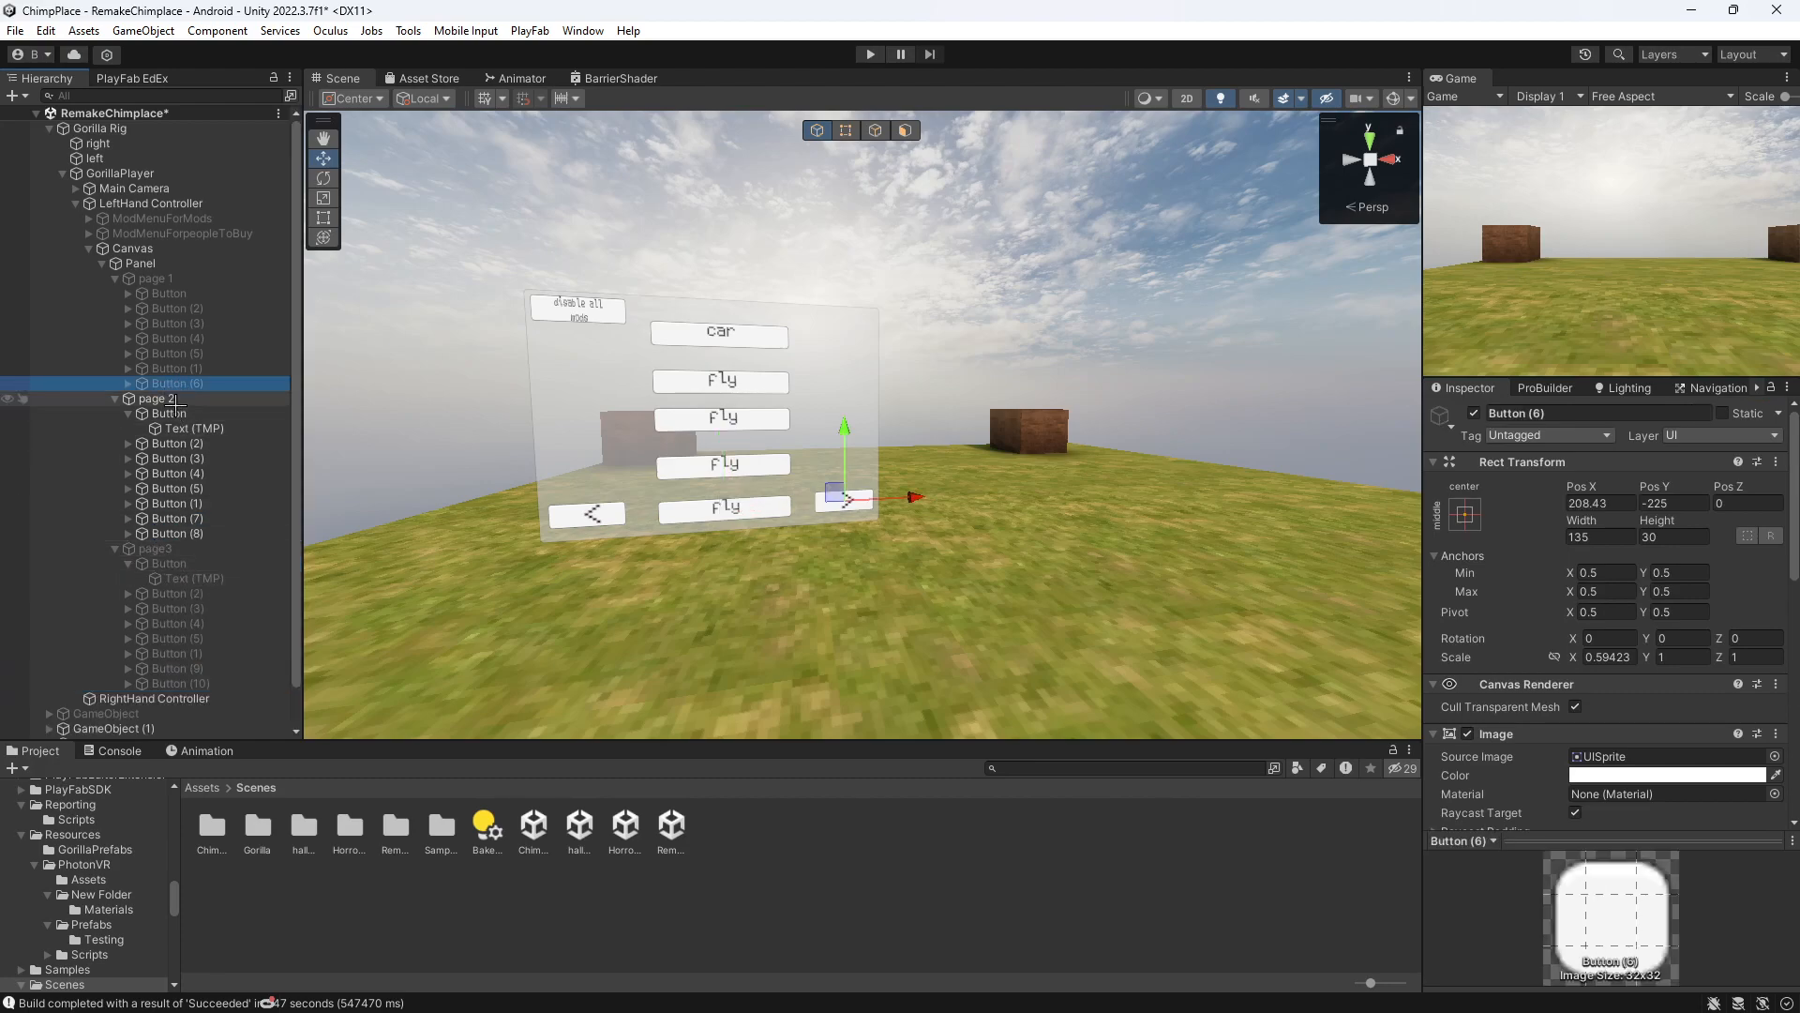
- Hide page 2, show page3, and remove page3's forward arrow
click(155, 399)
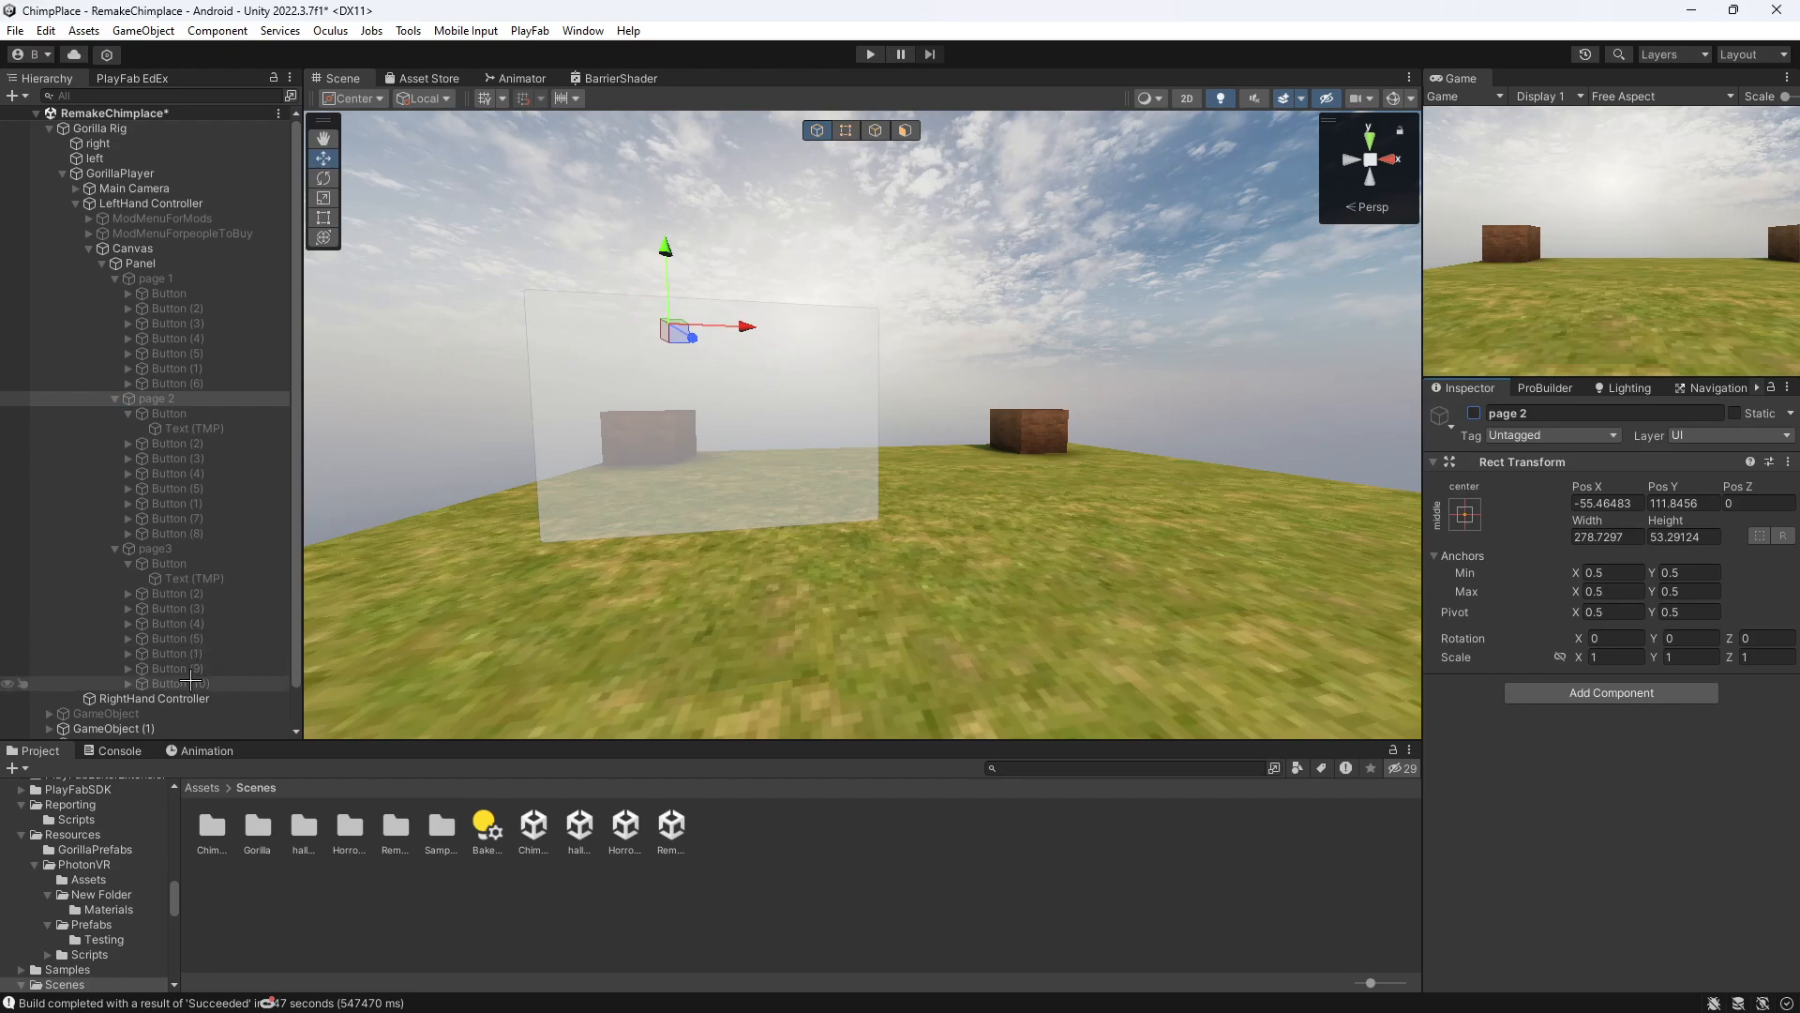
click(155, 547)
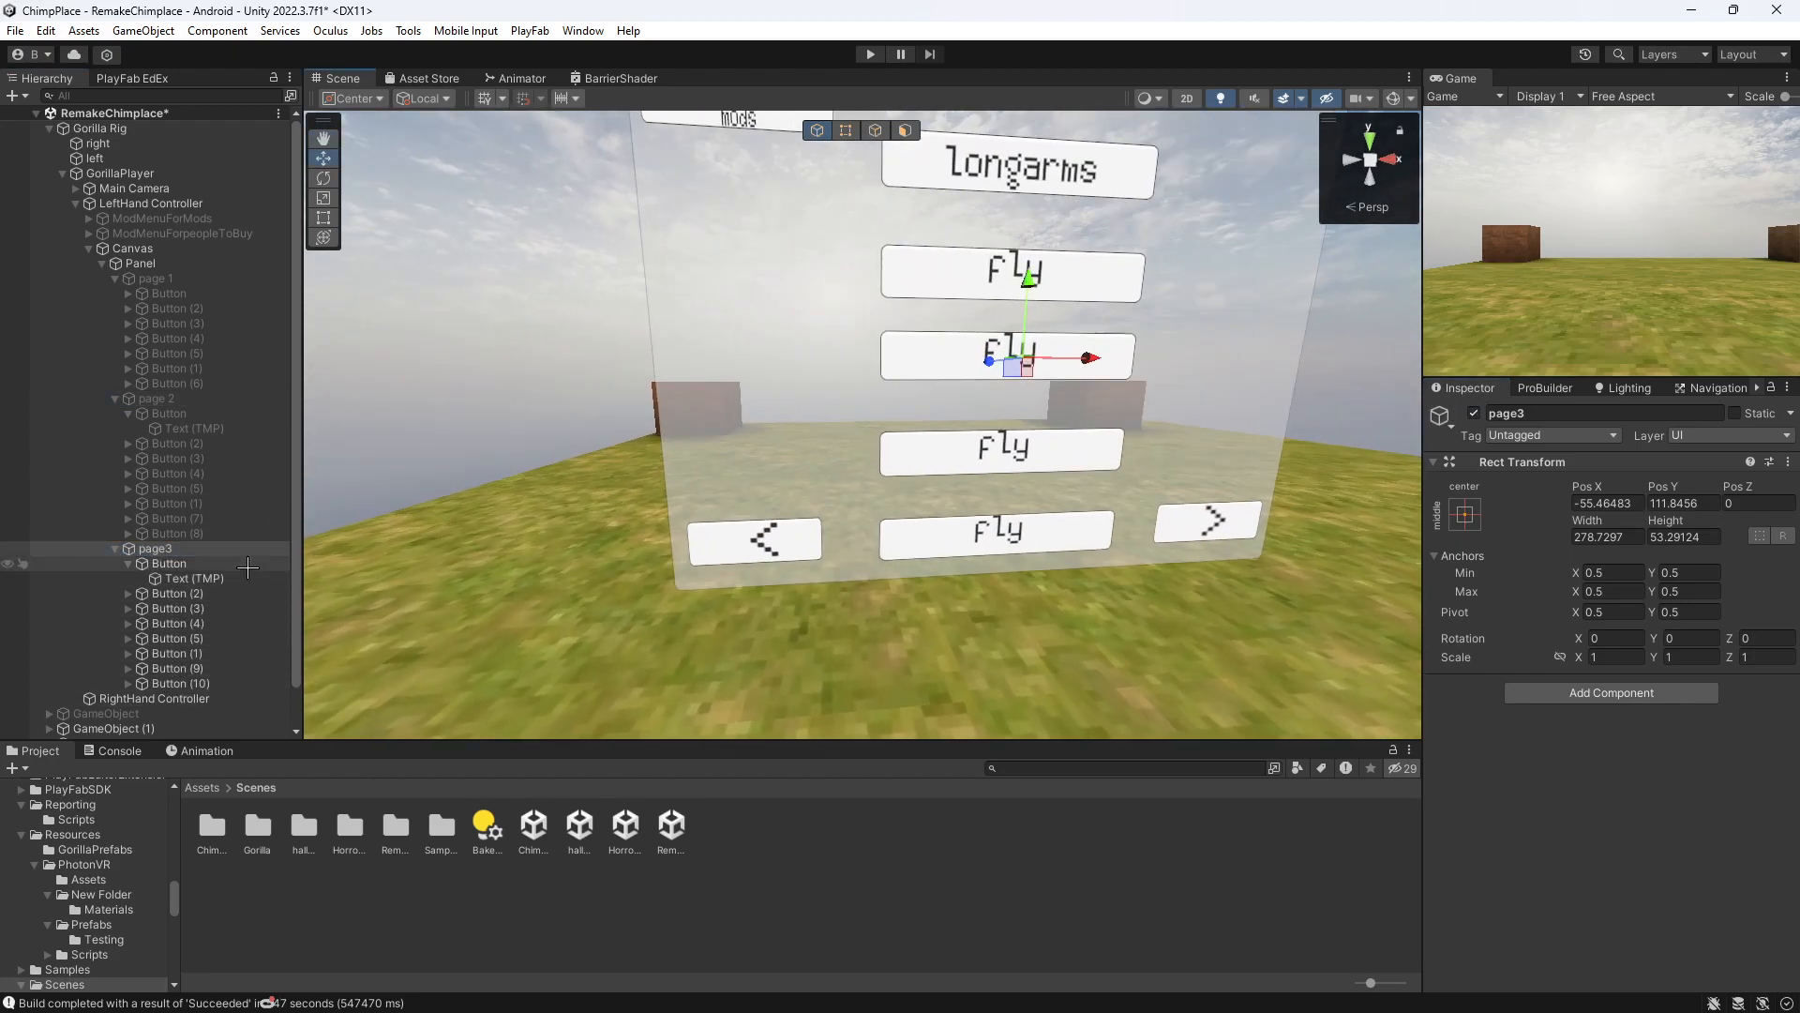
click(176, 669)
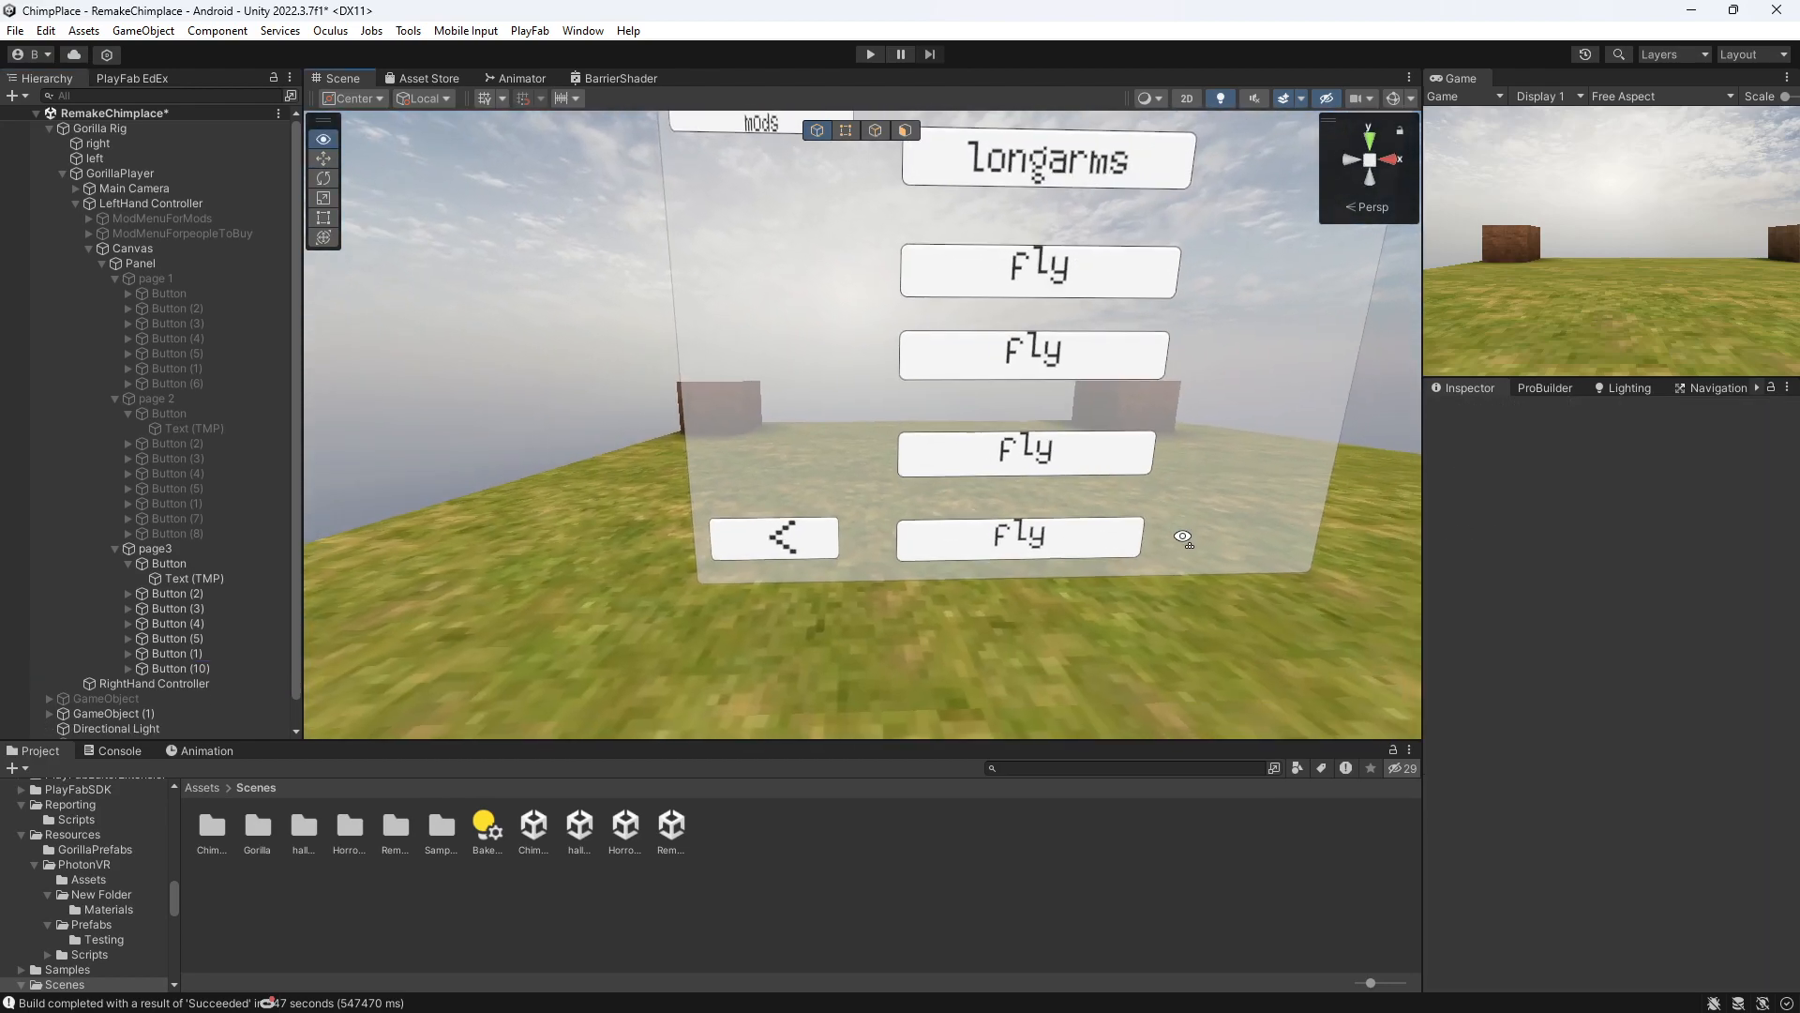
- Make page3's back arrow activate page 2, then hide page3
click(180, 669)
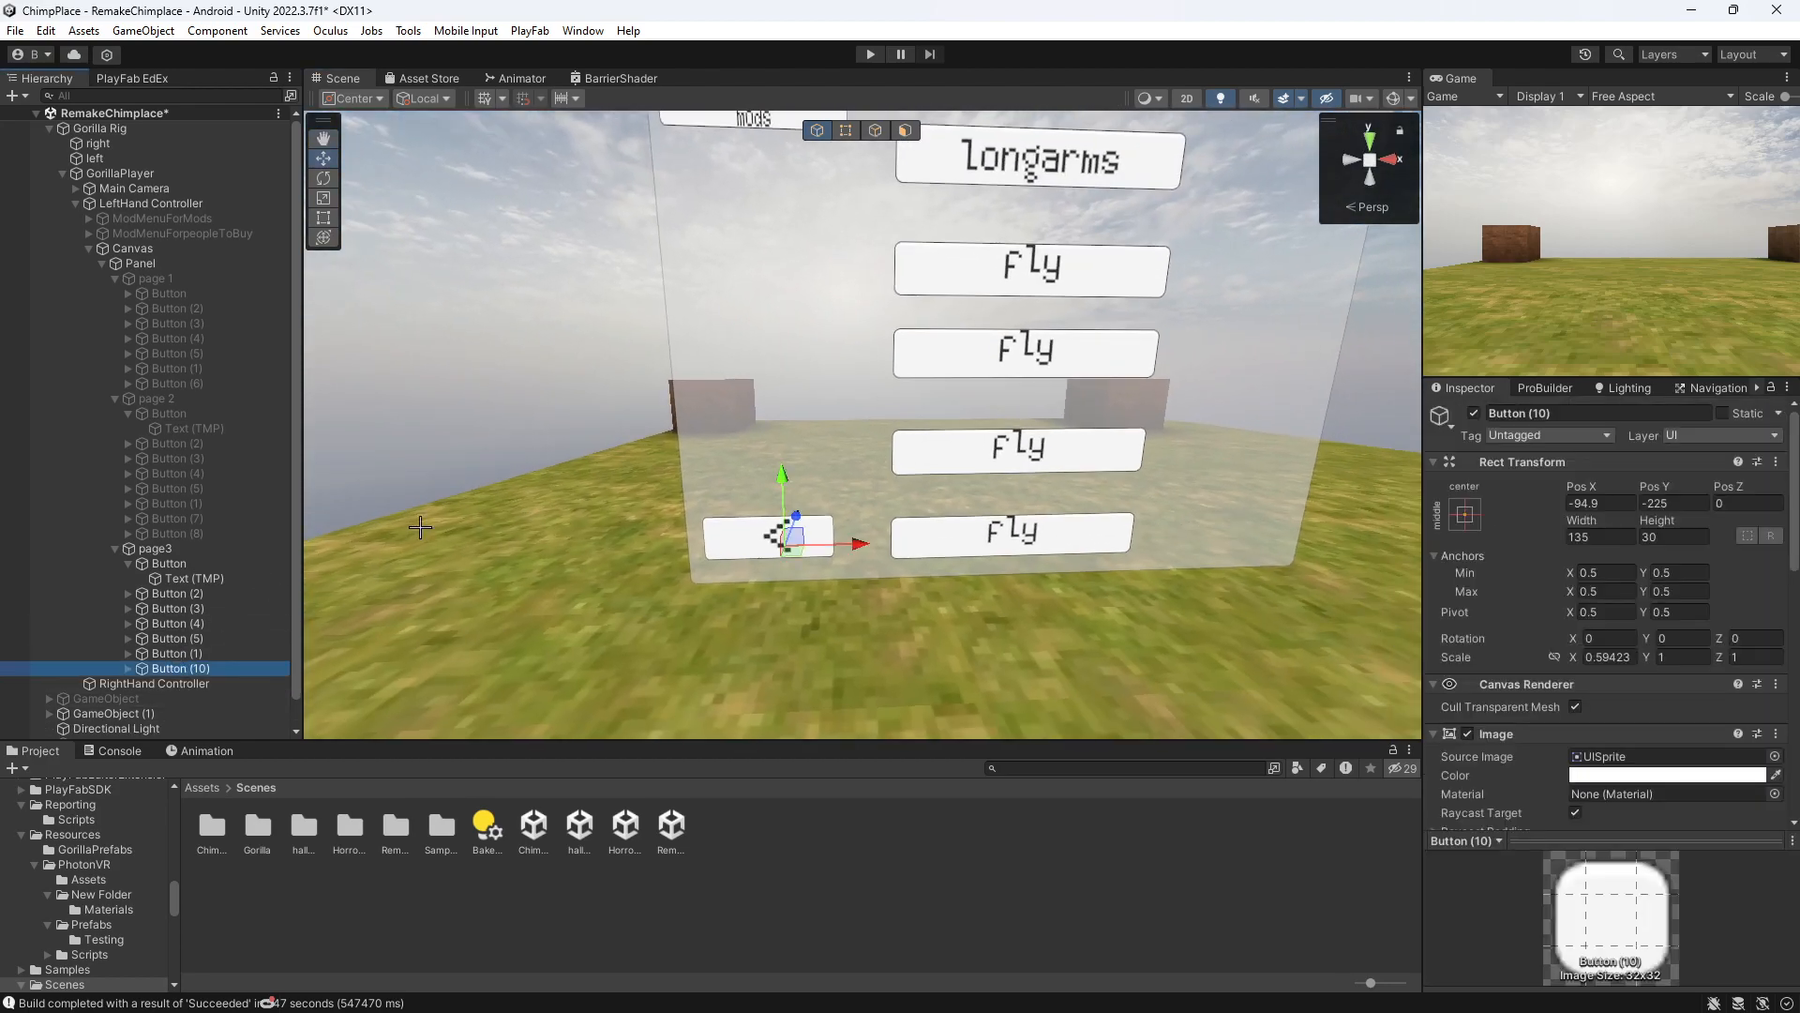
scroll(down, 3)
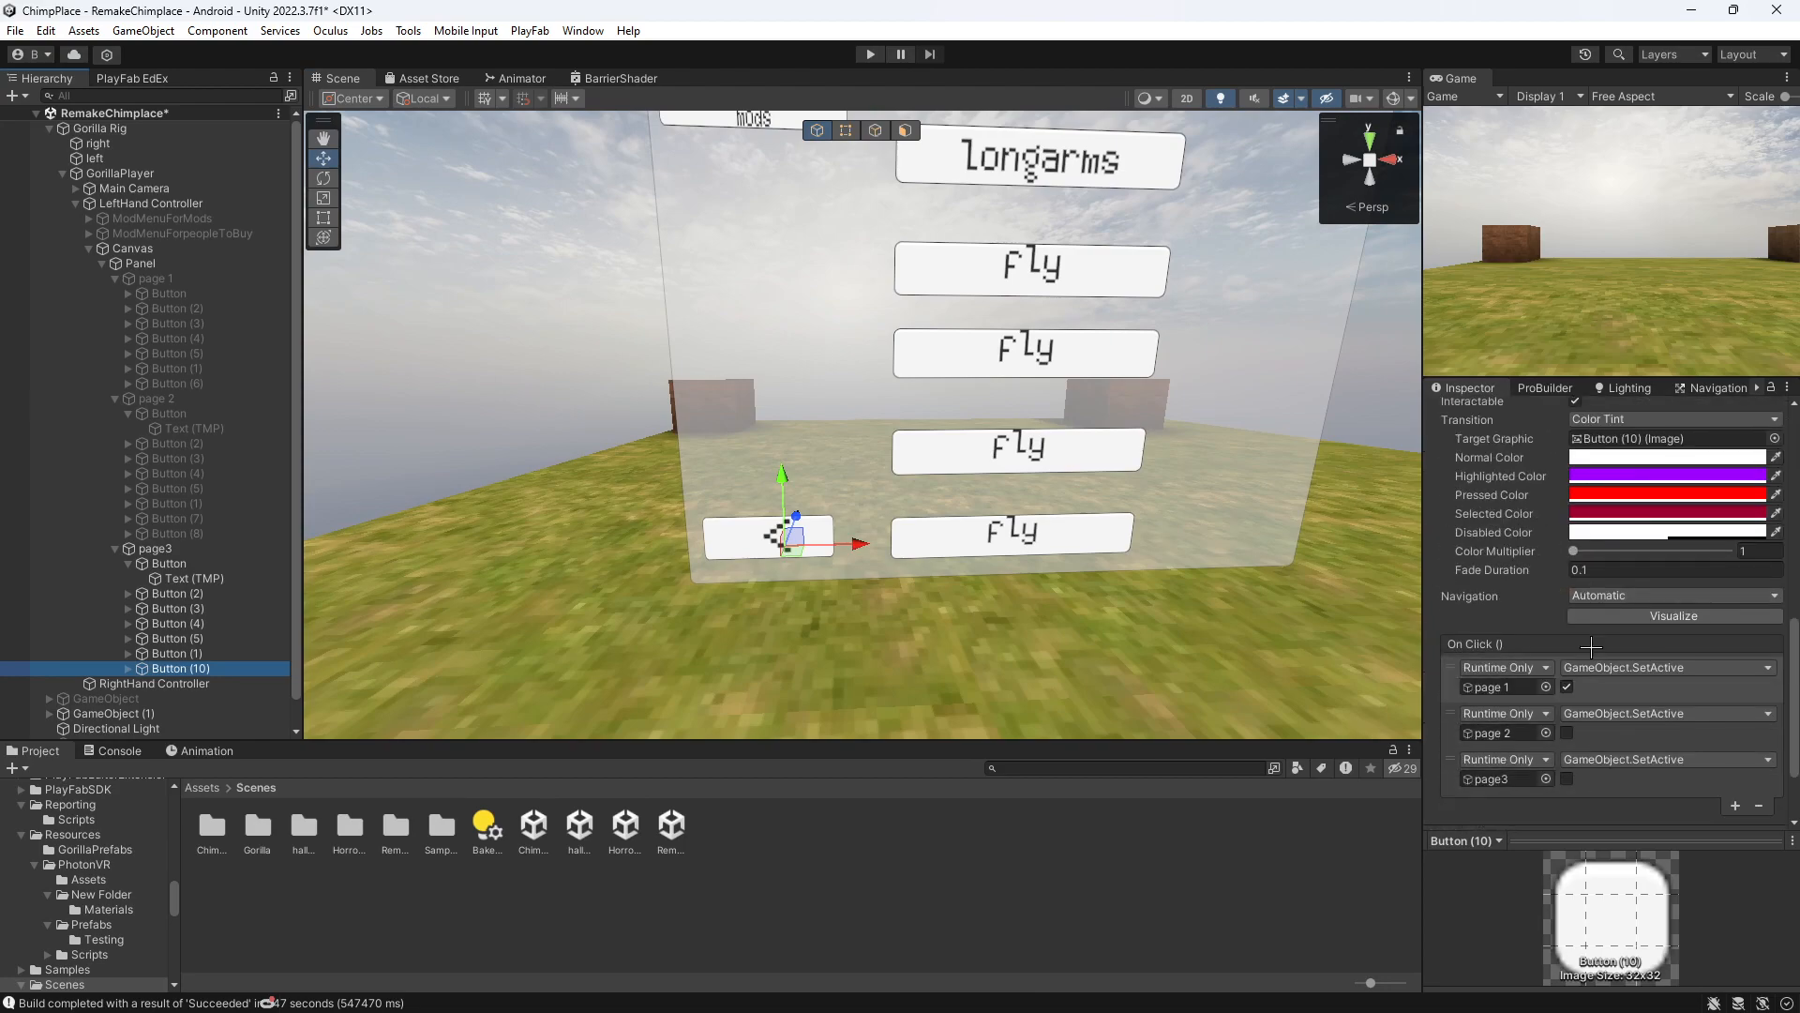
click(1566, 732)
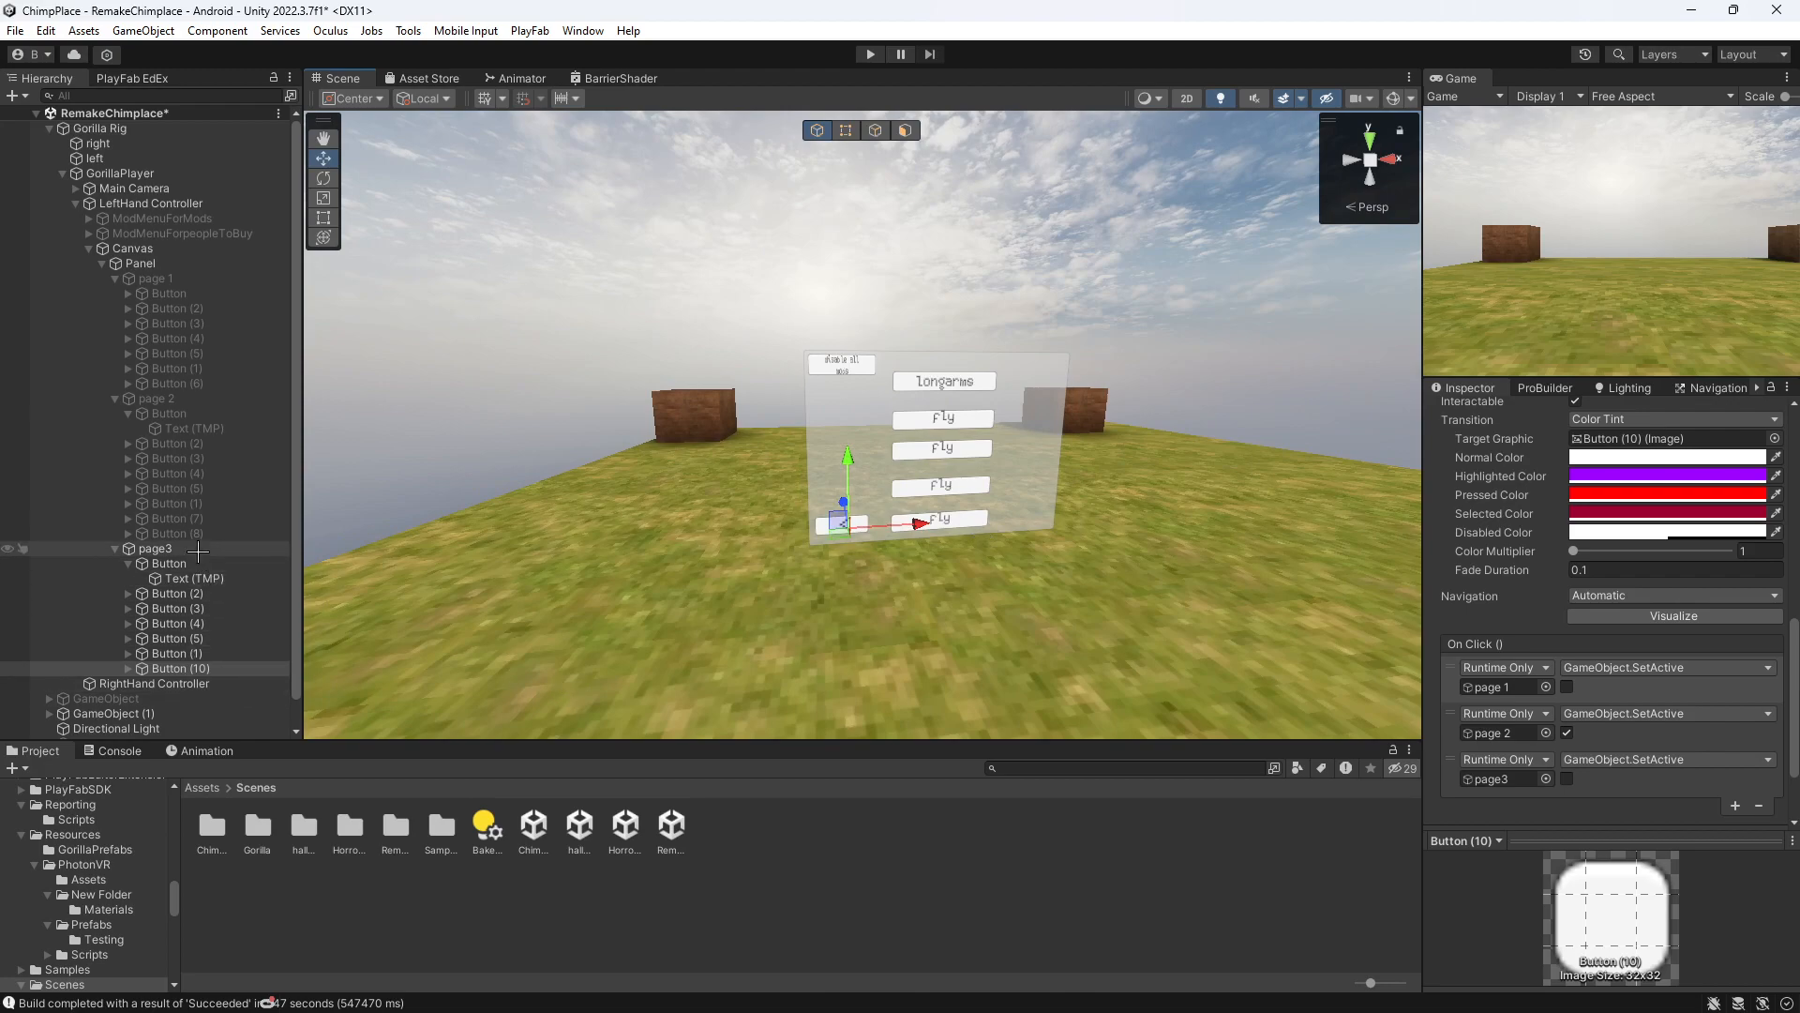
click(179, 668)
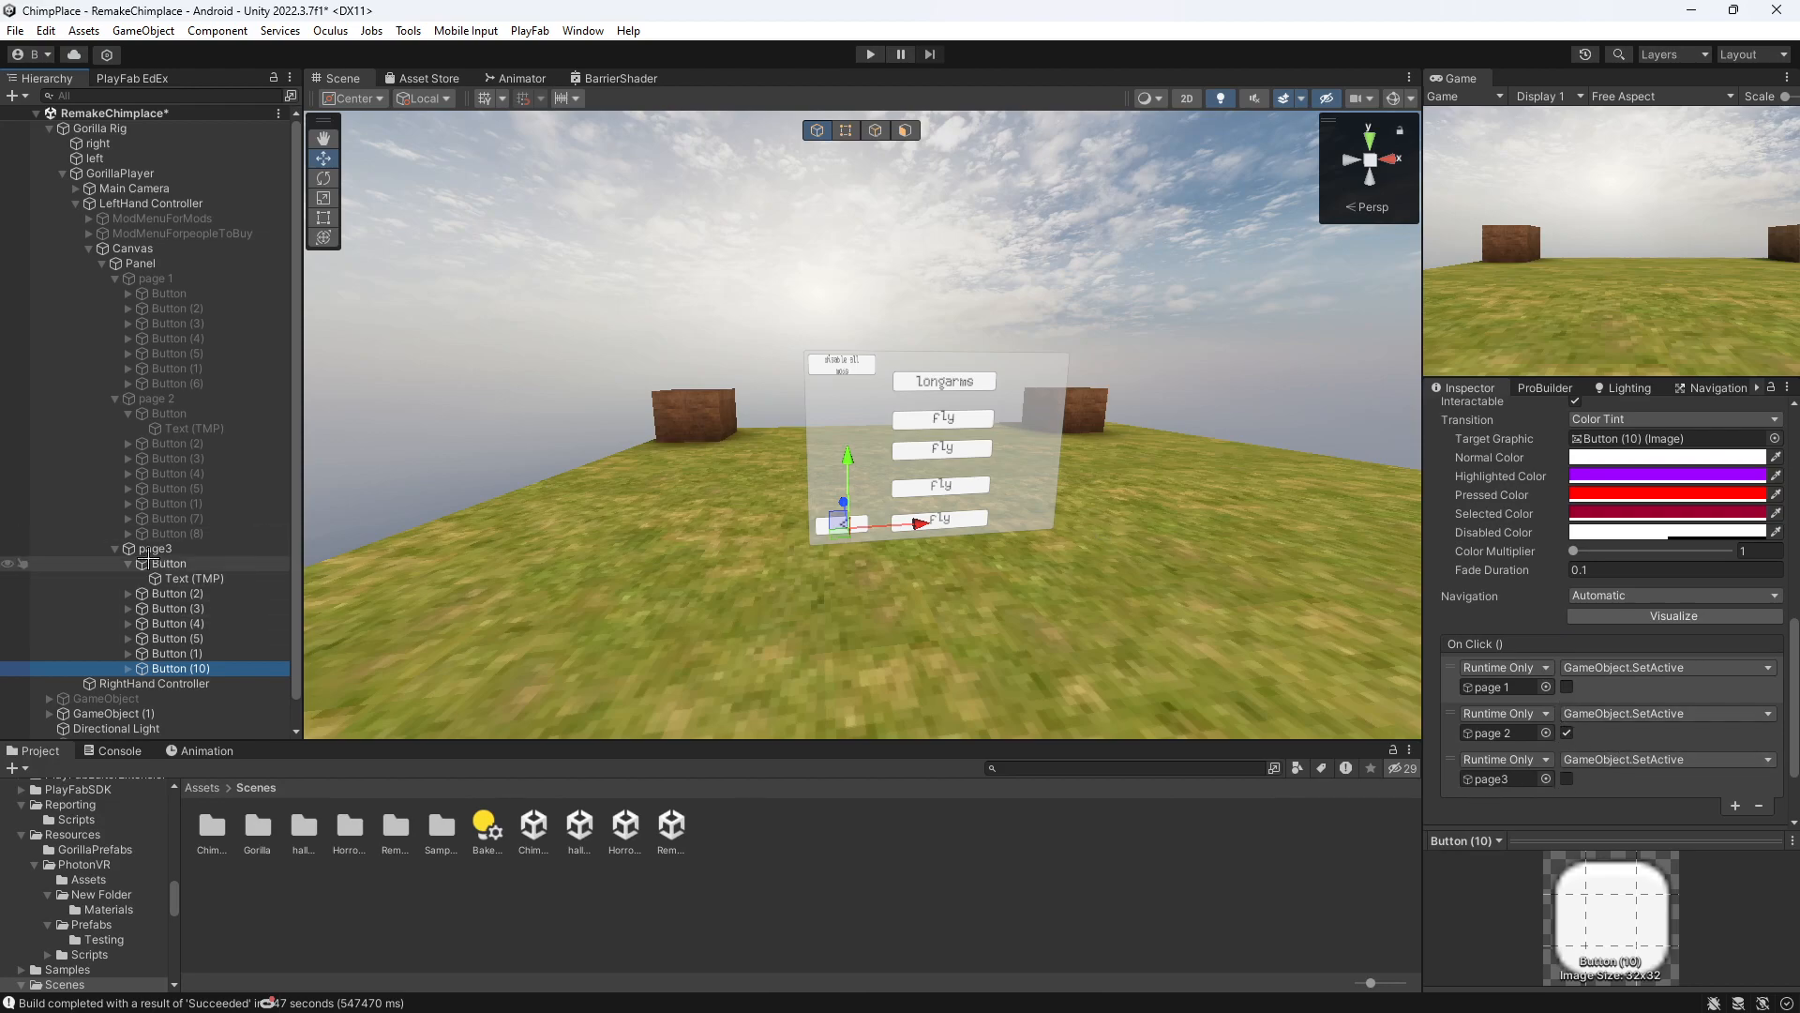
click(153, 548)
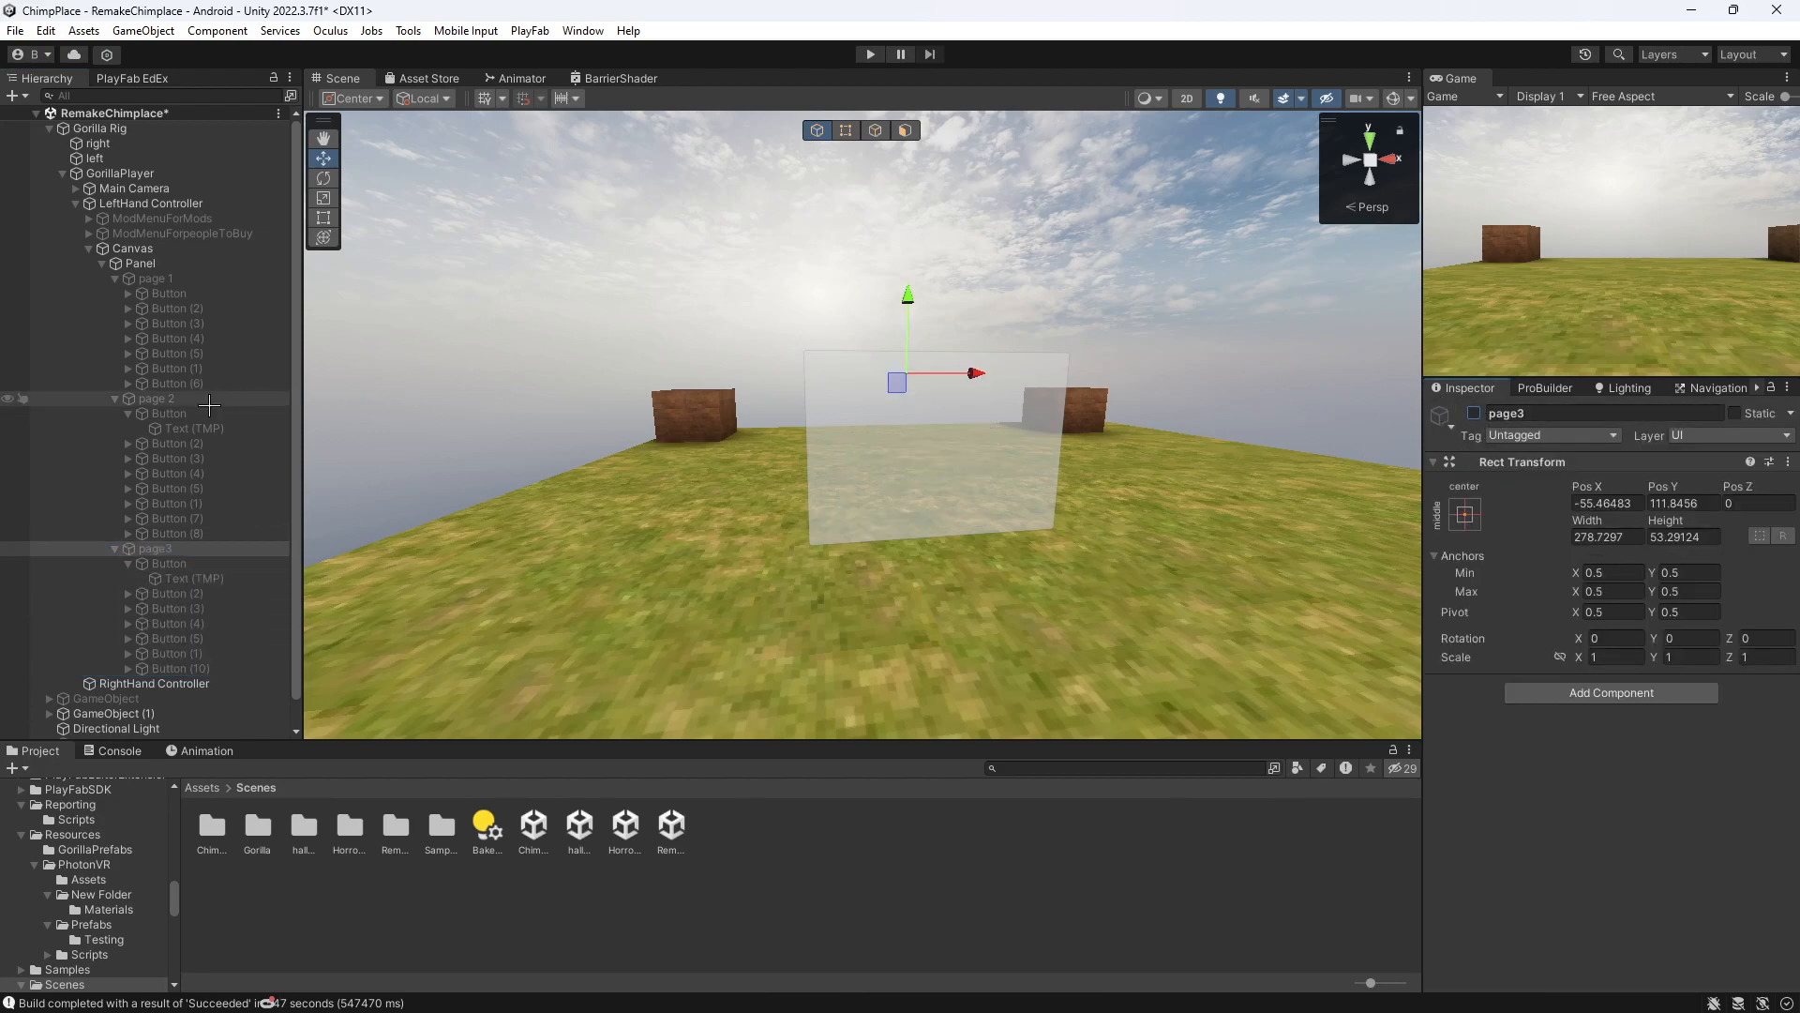
- Tick page 1's active checkbox so its fly buttons and forward arrow show
click(153, 277)
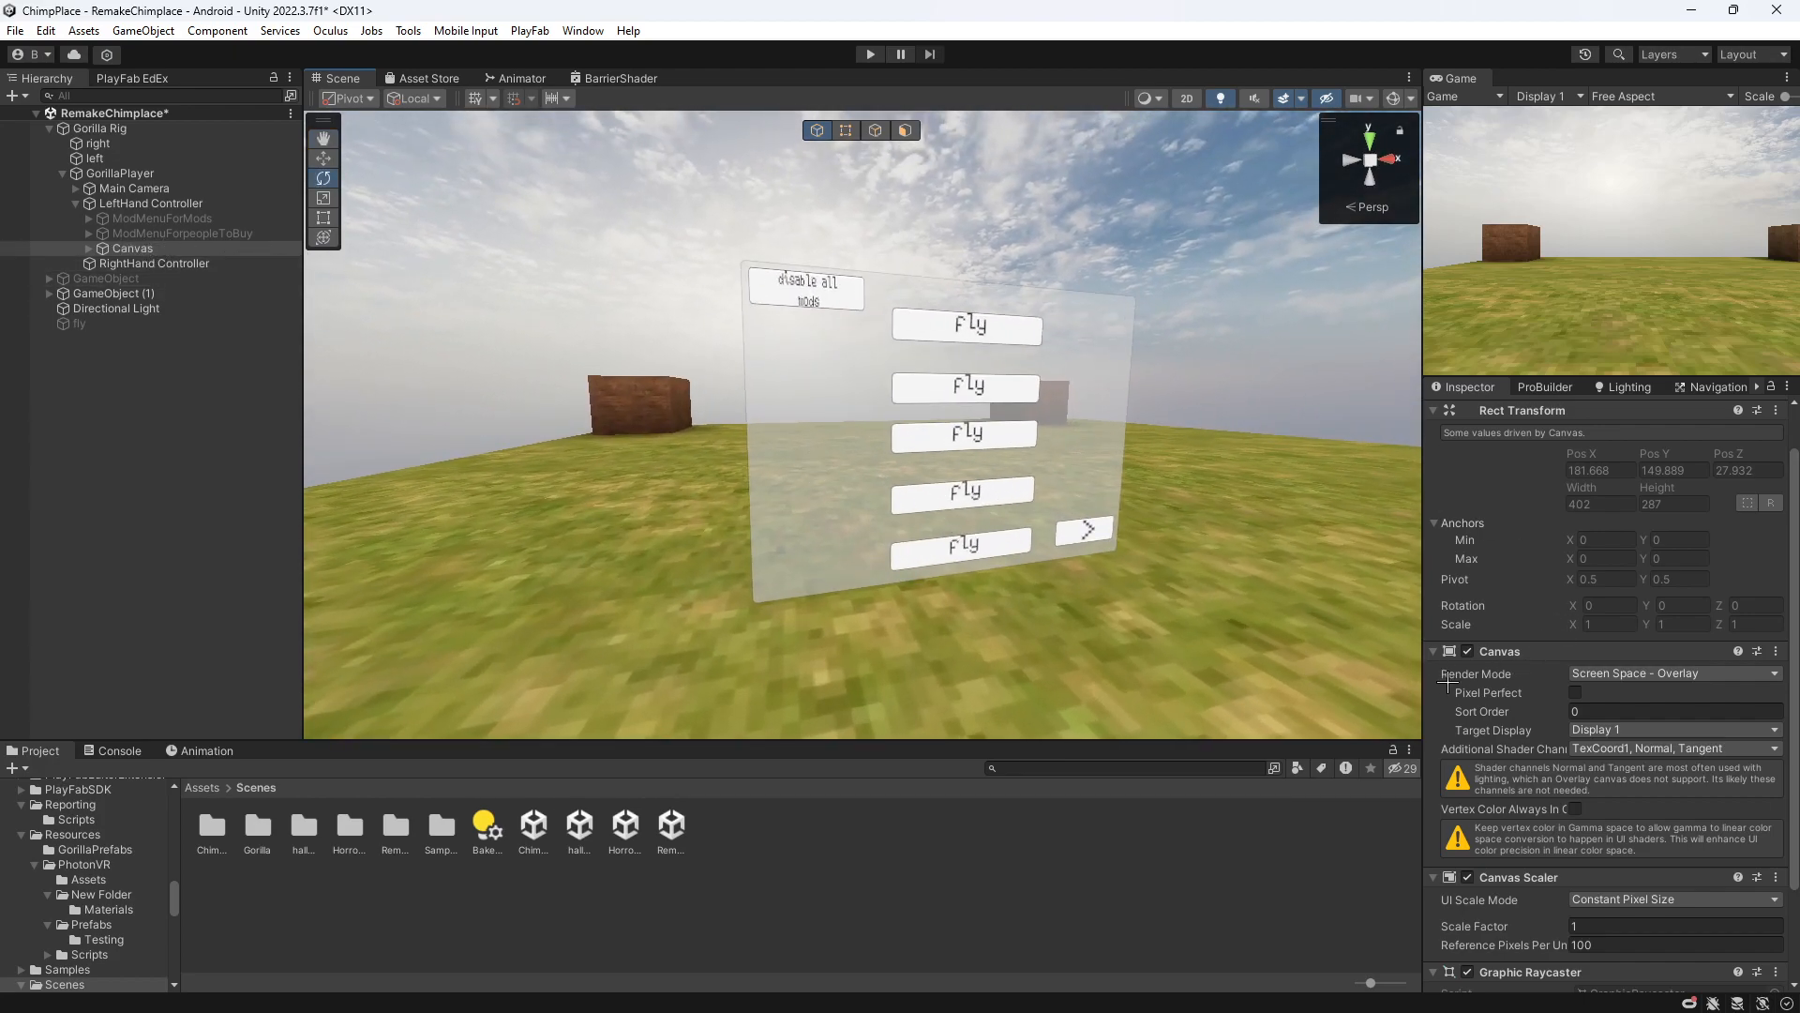
- Set the Canvas Render Mode to World Space
click(1672, 673)
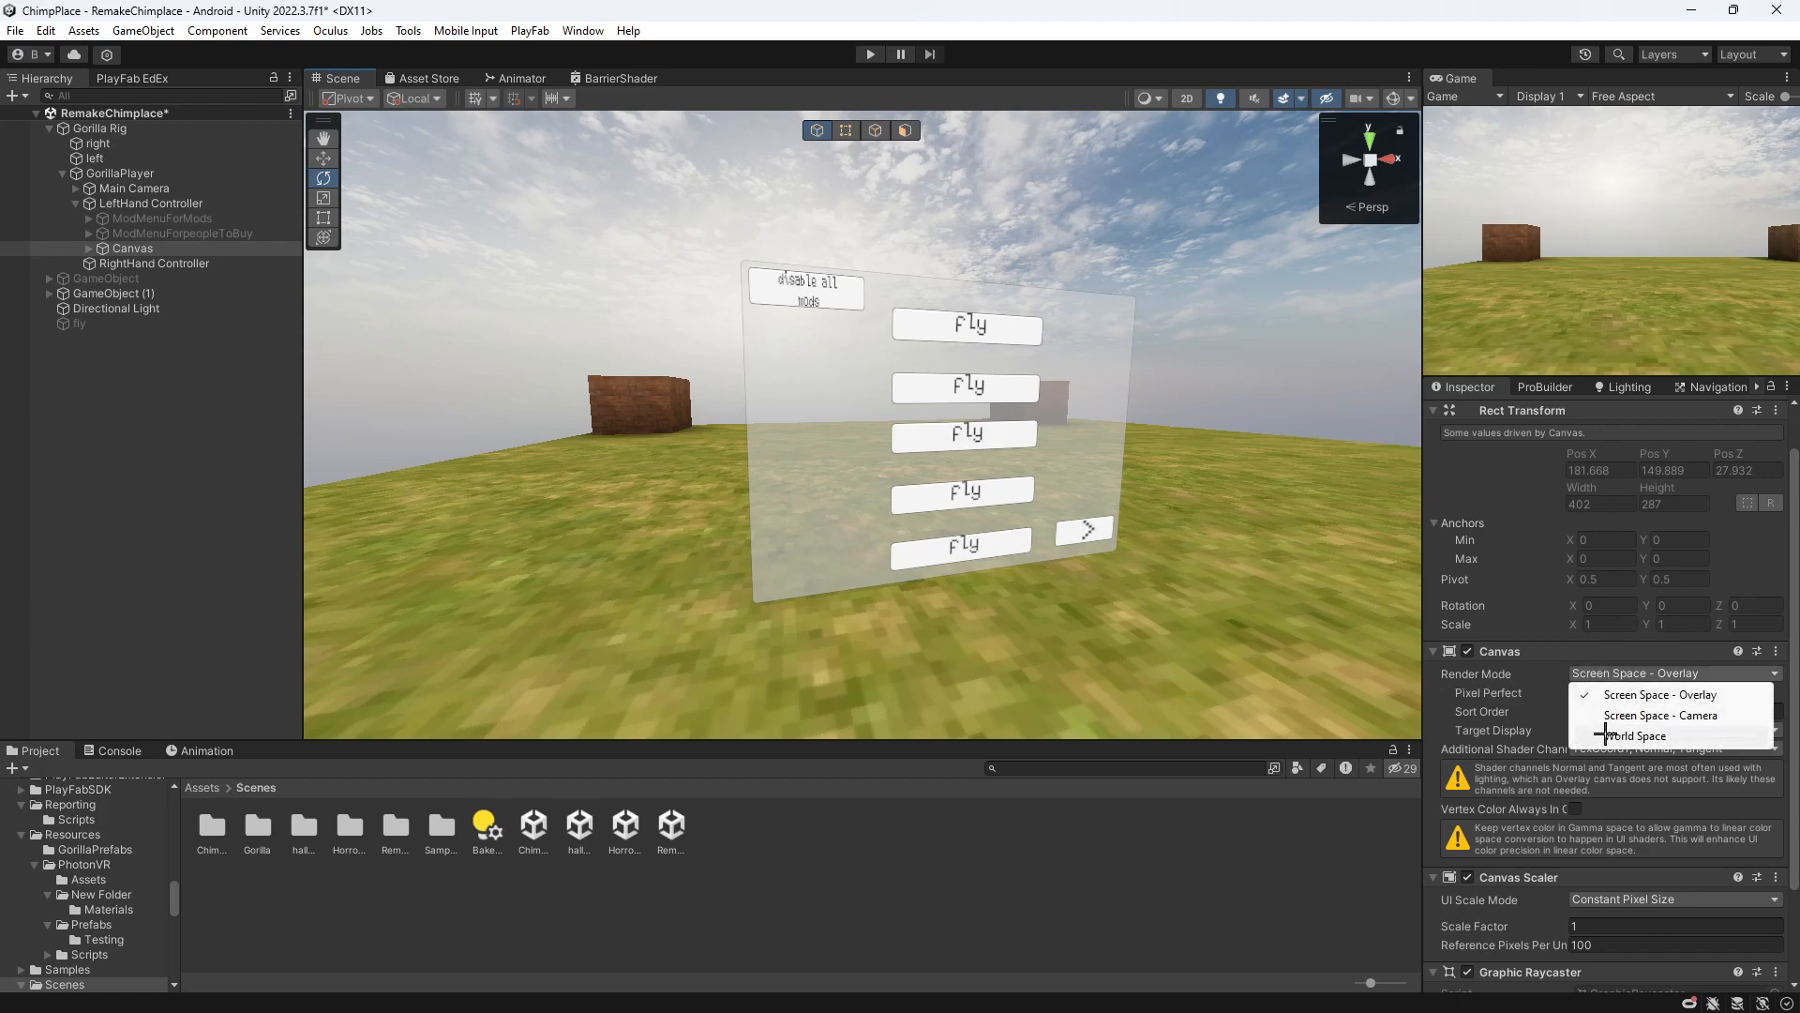
click(1632, 736)
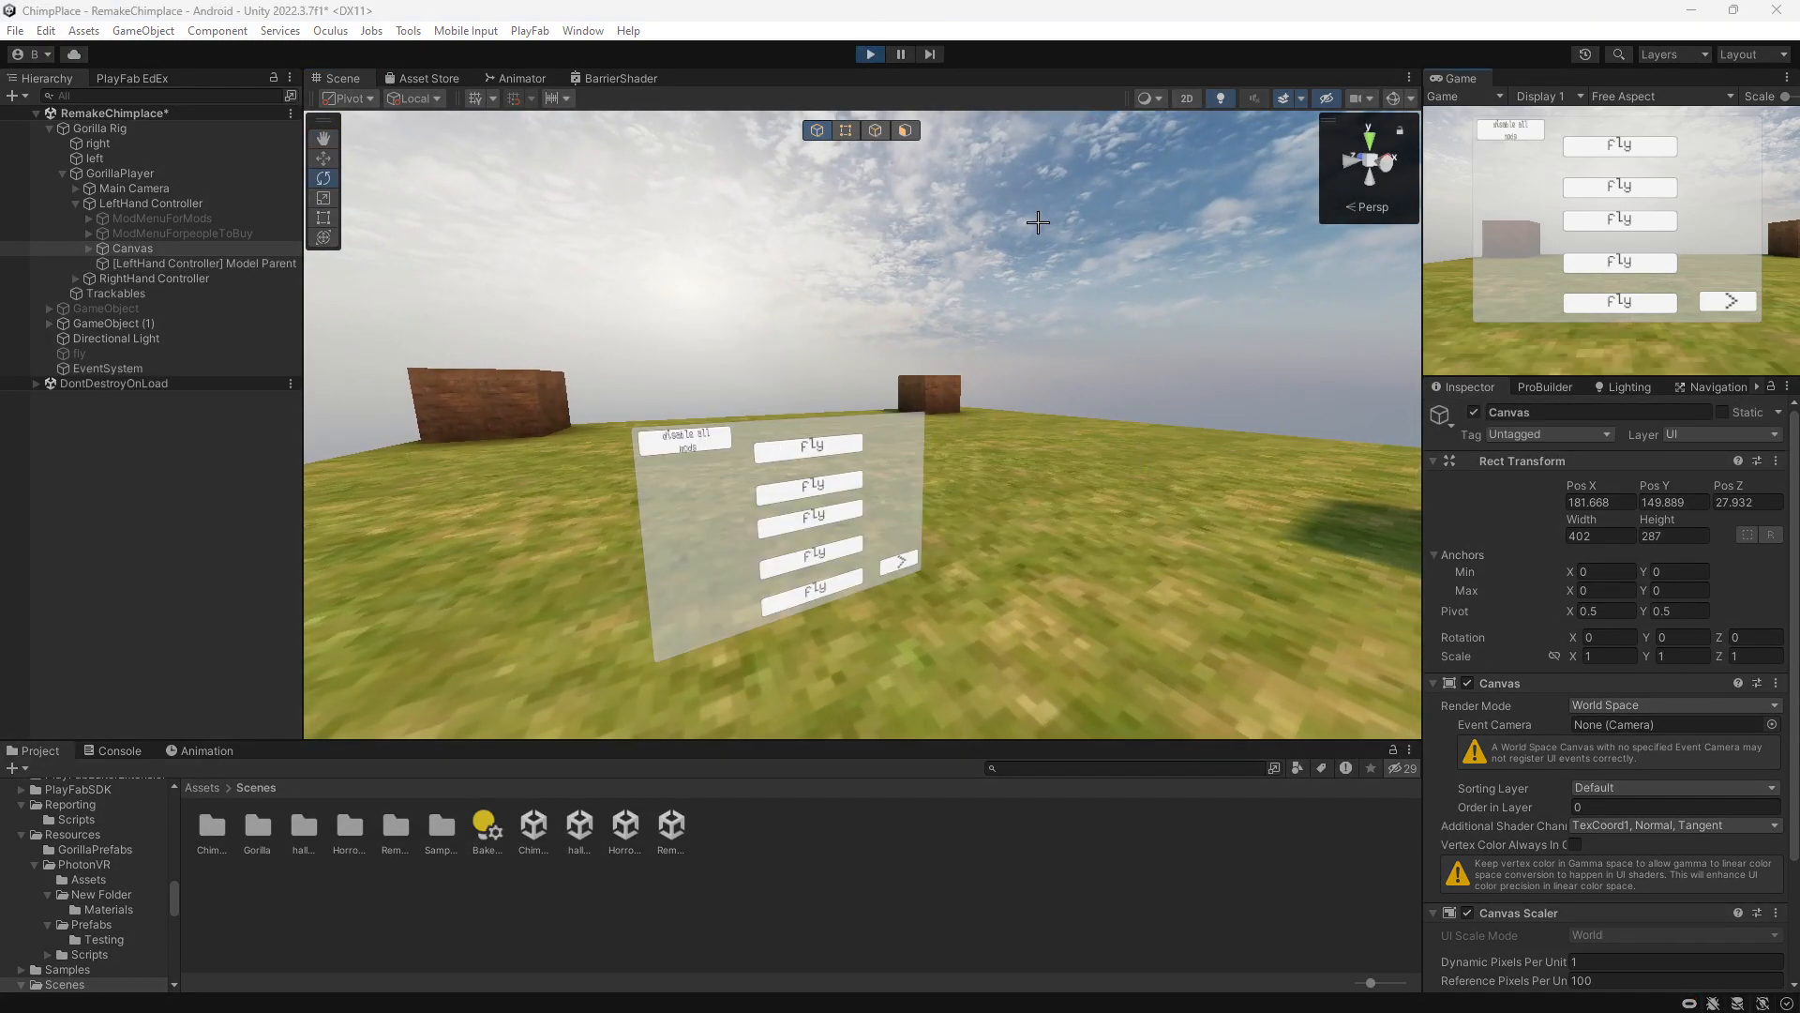
- In the maximized Game view, toggle Fly, then arrow to page 2 and back to page 1
click(706, 78)
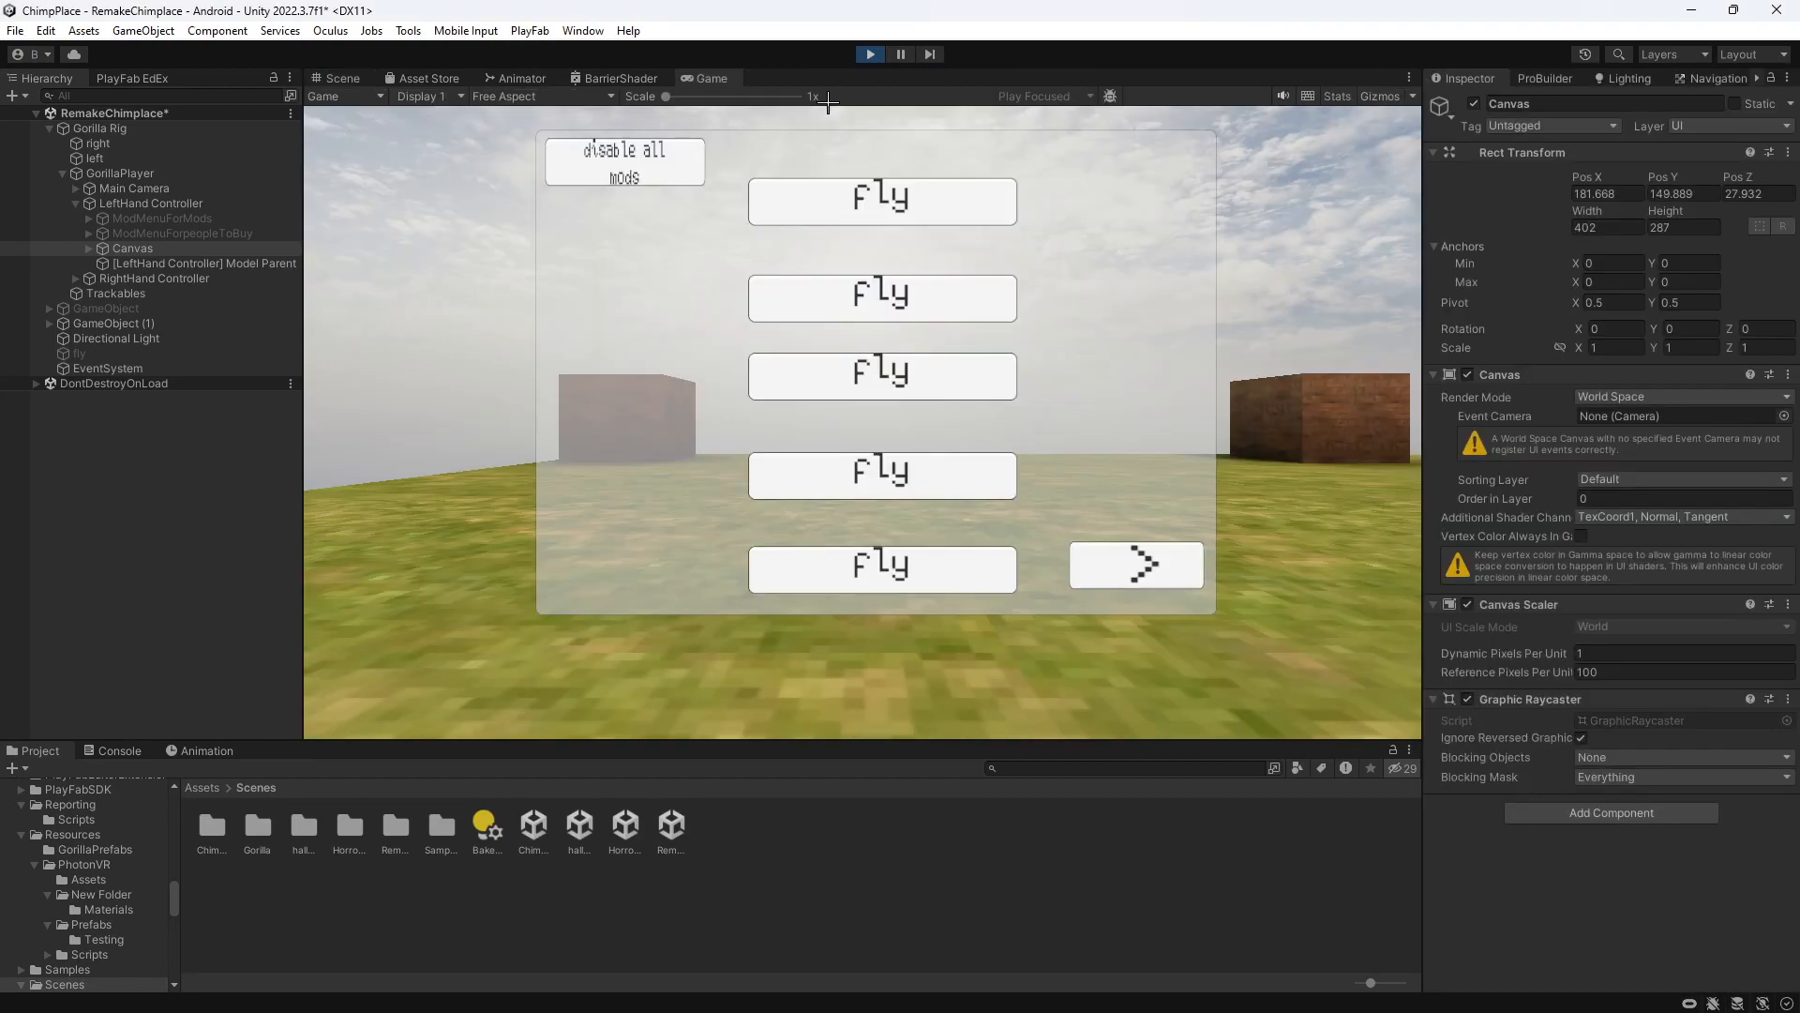
click(881, 202)
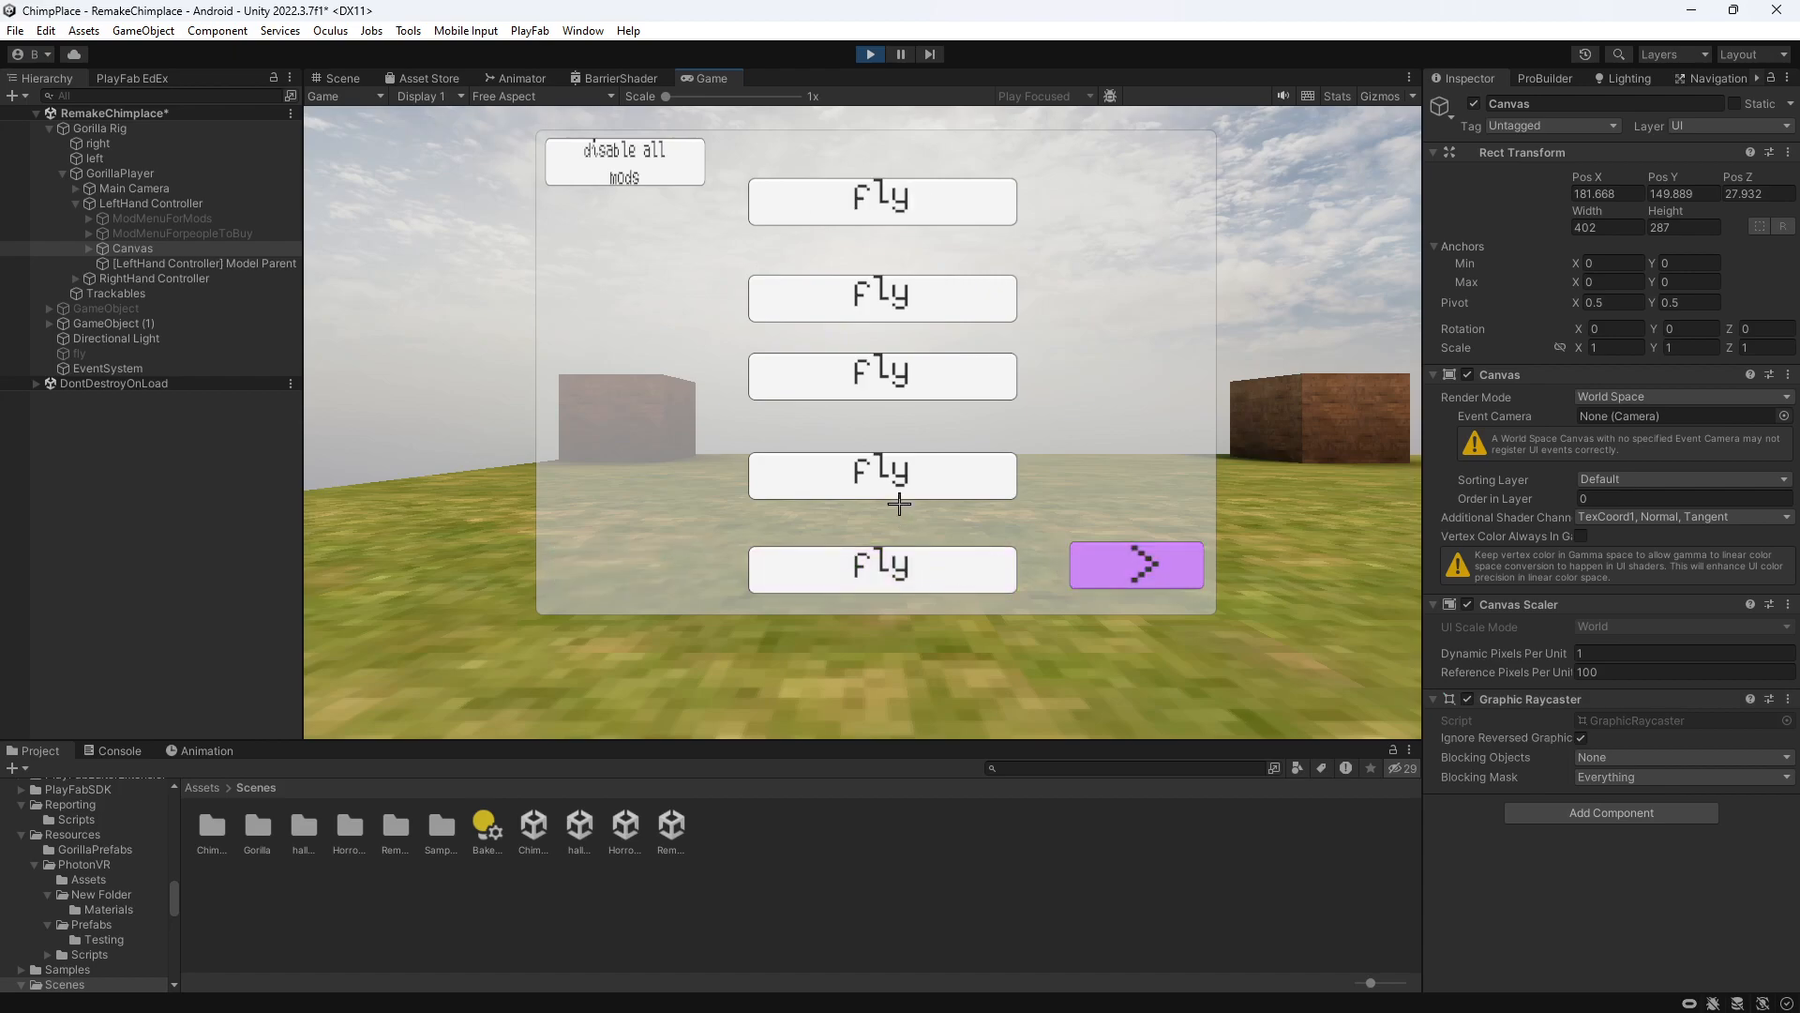
click(881, 201)
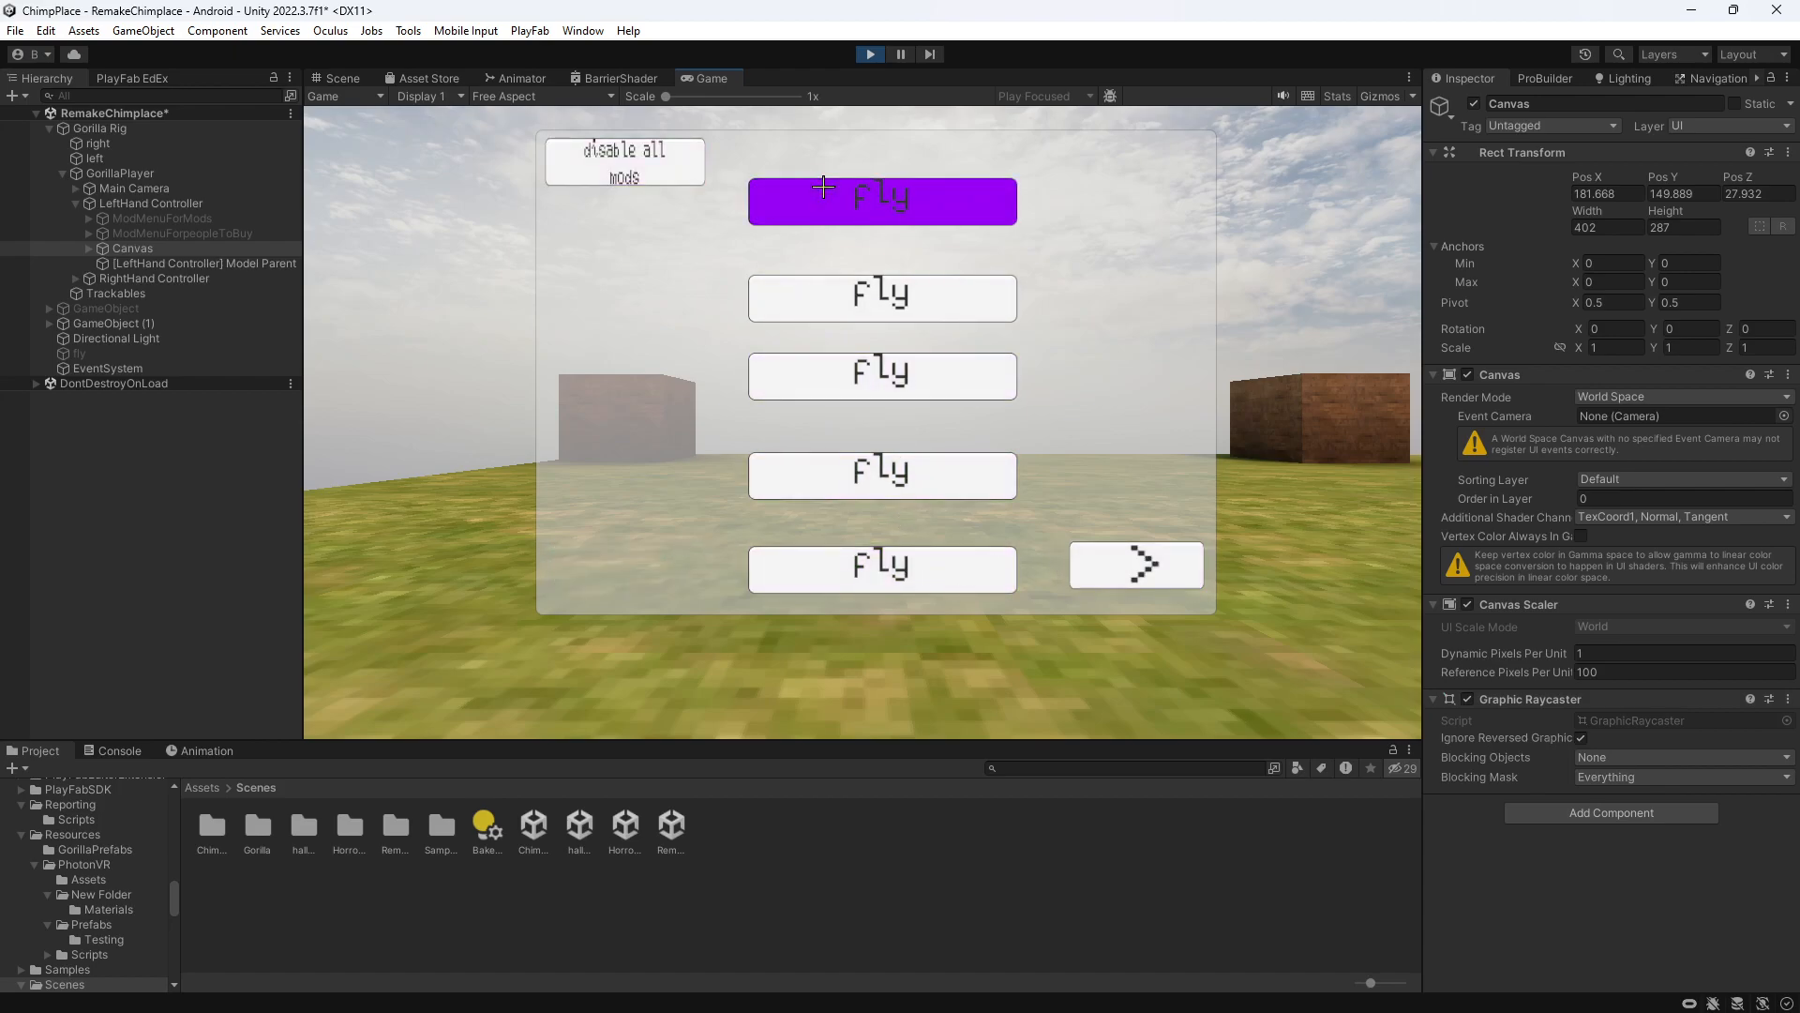
click(880, 200)
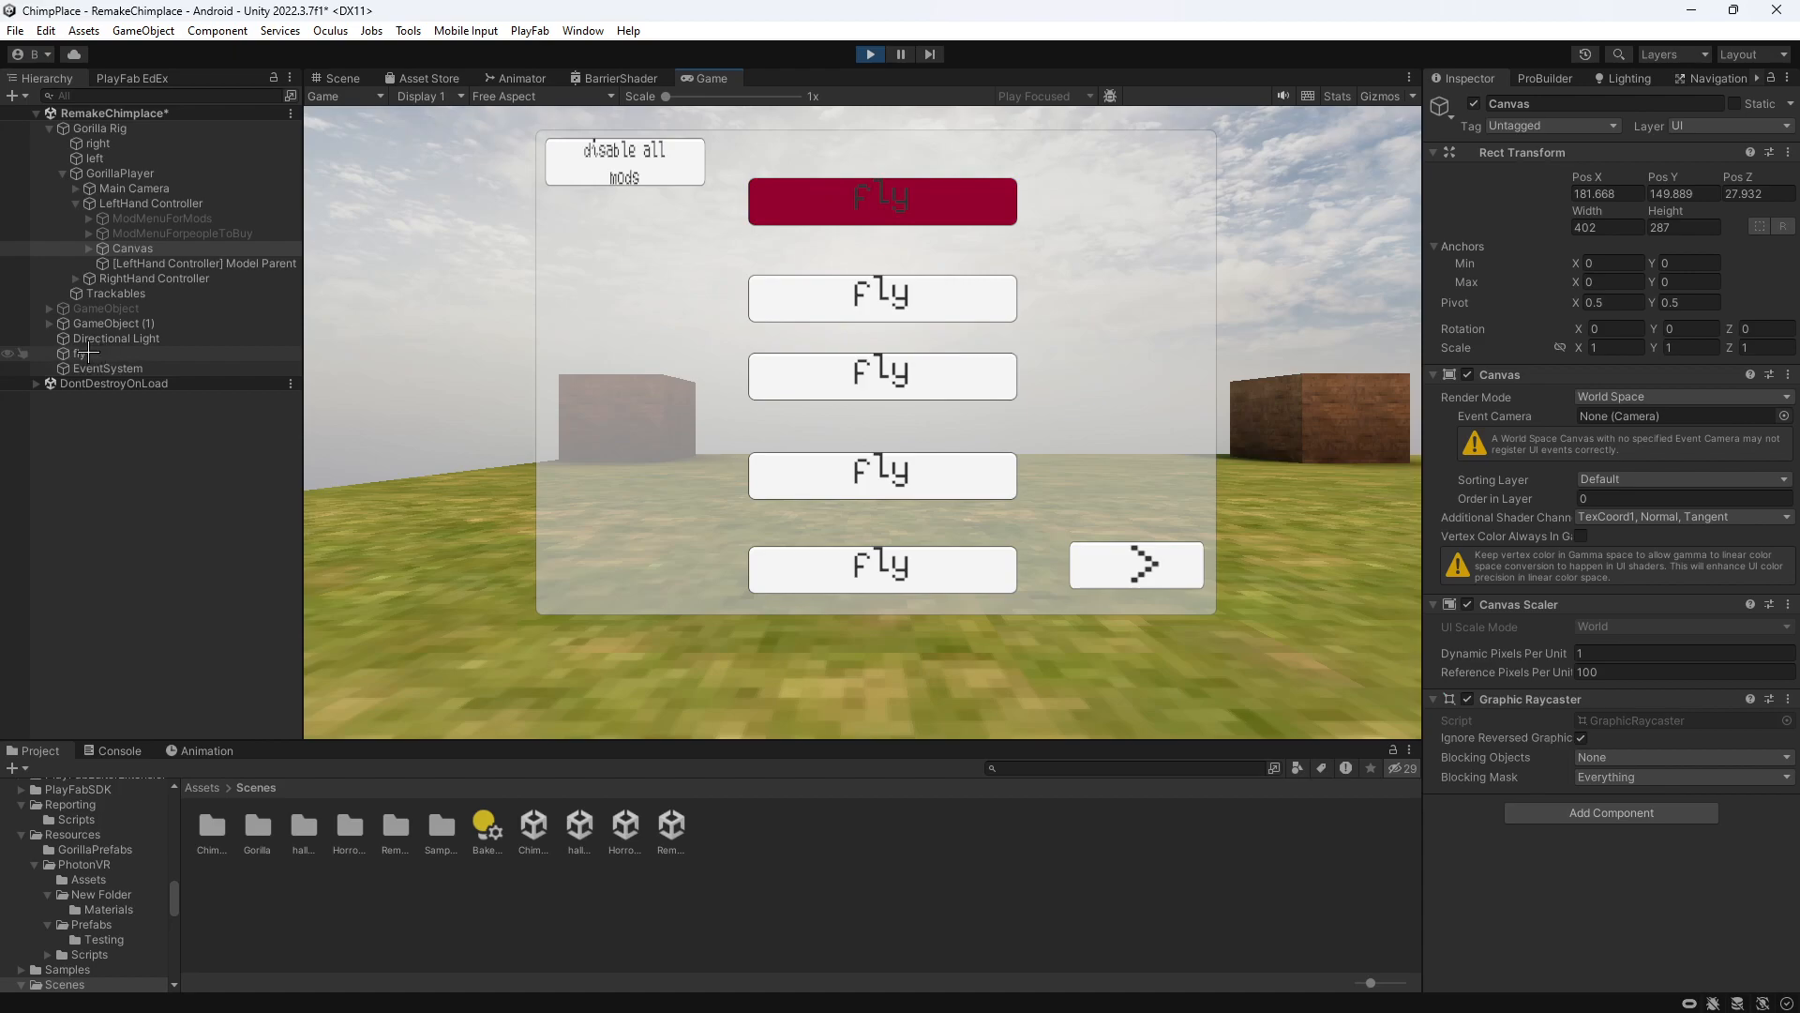
click(1135, 563)
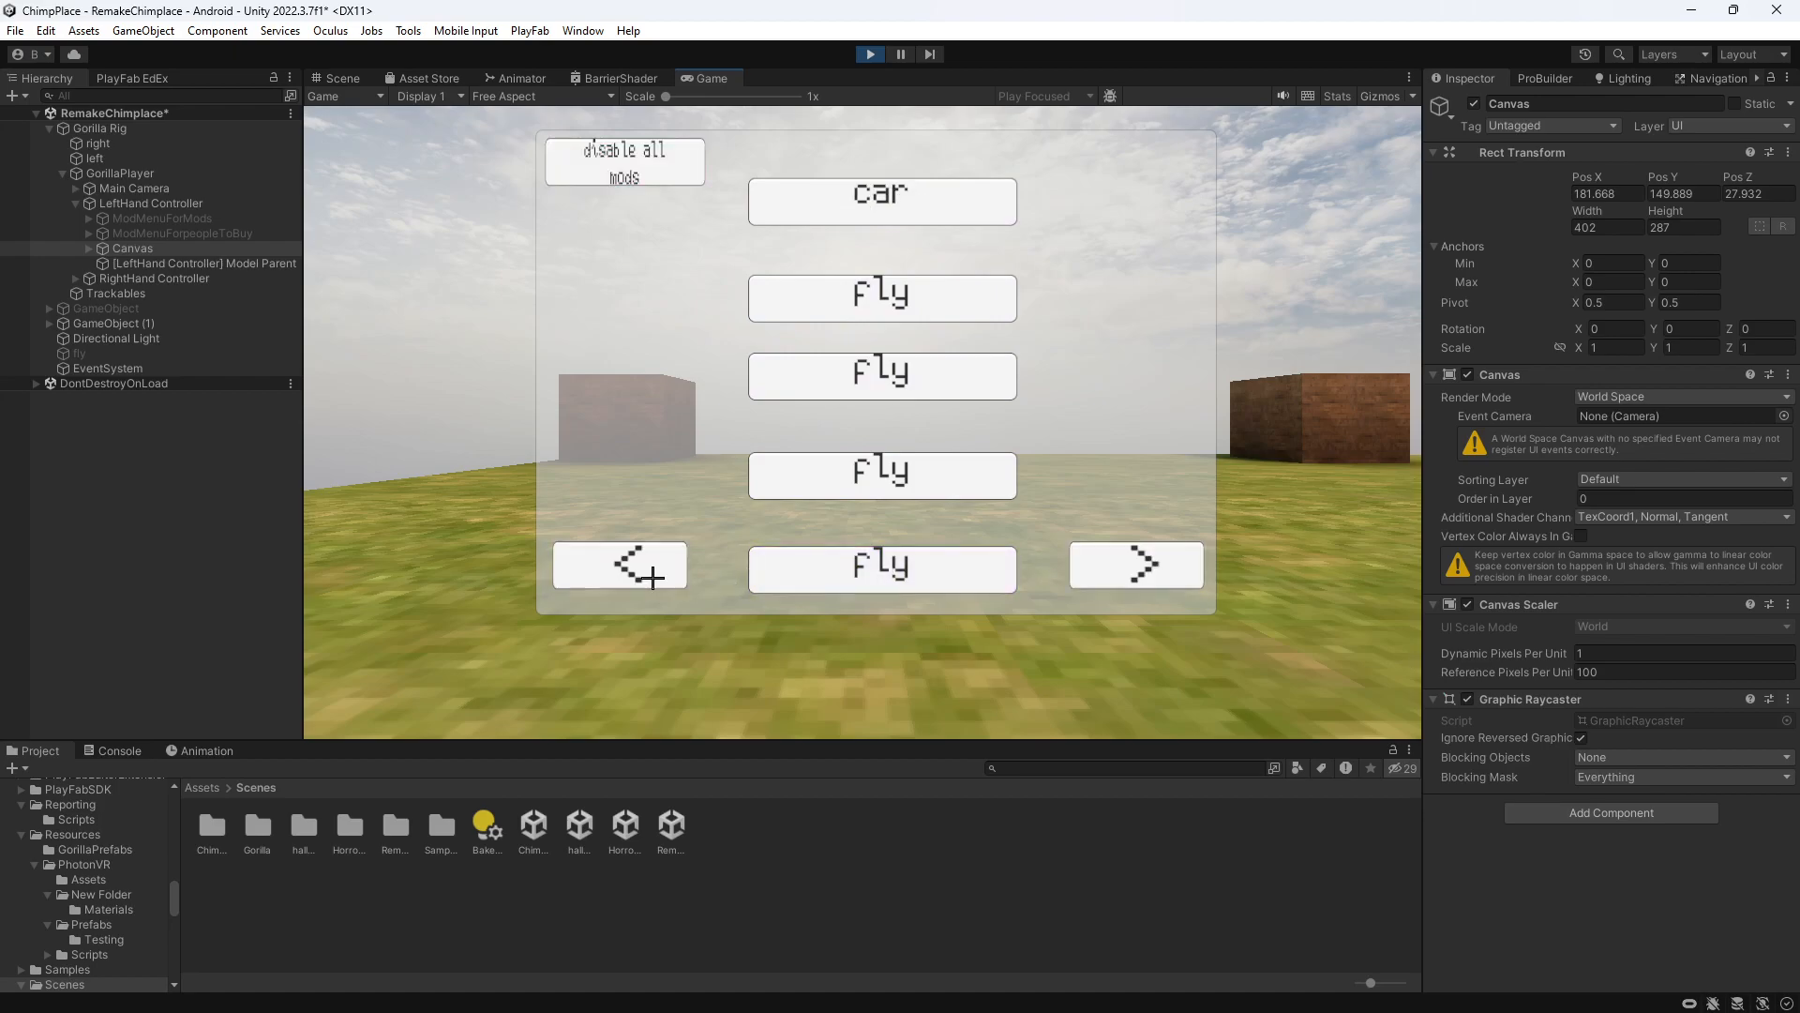
click(619, 563)
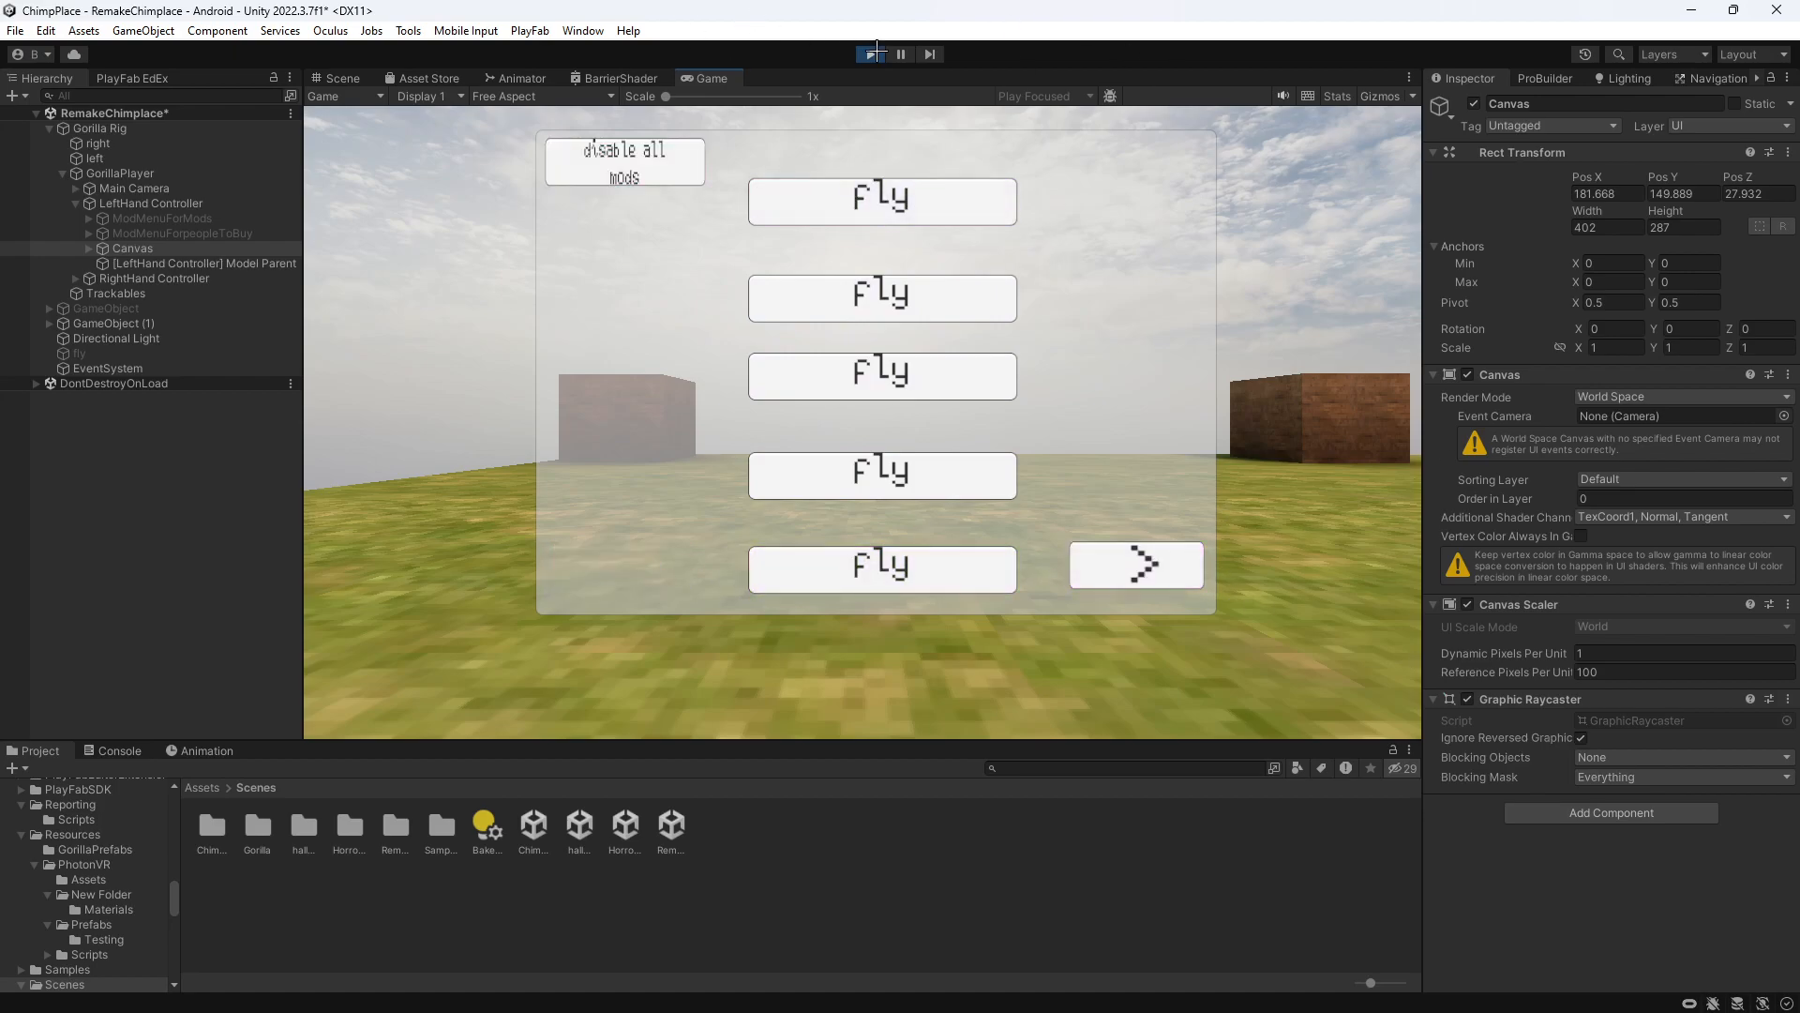